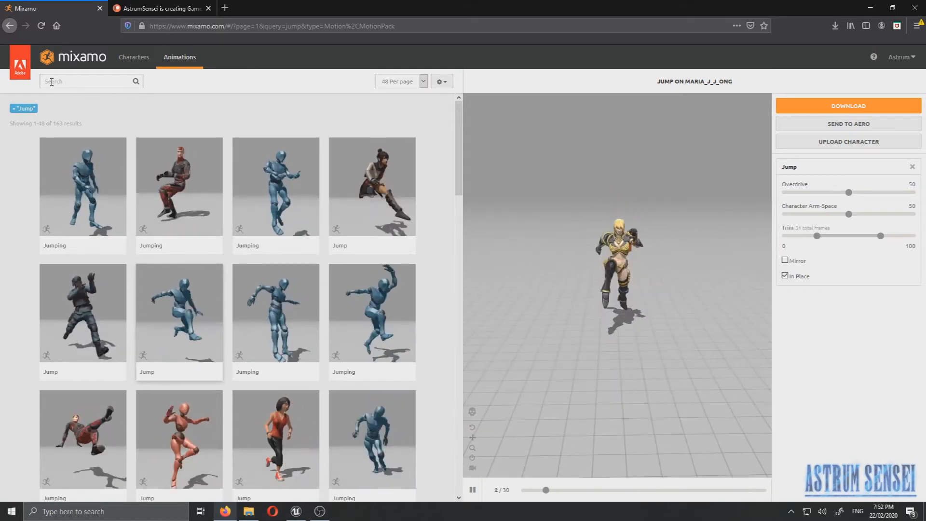
- Browse the Jump results and turn off In Place so the Jump animation travels forward
{"action": "scroll", "scroll_direction": "down", "scroll_amount": 3}
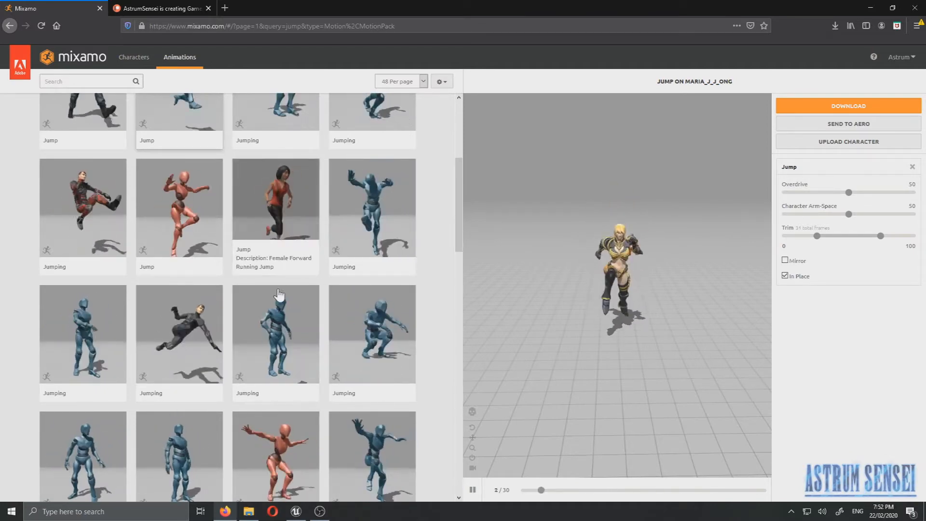
{"action": "scroll", "scroll_direction": "up", "scroll_amount": 3}
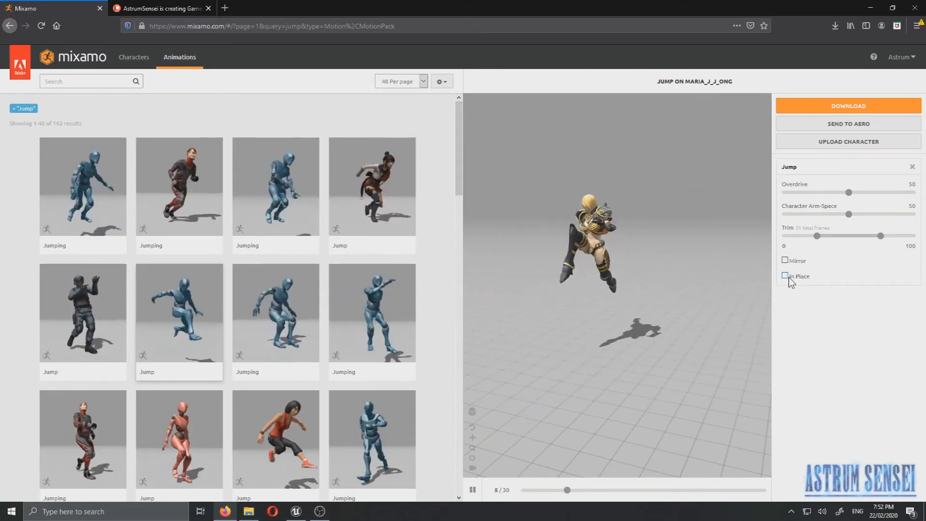
{"action": "left_click", "coordinate": [160, 8]}
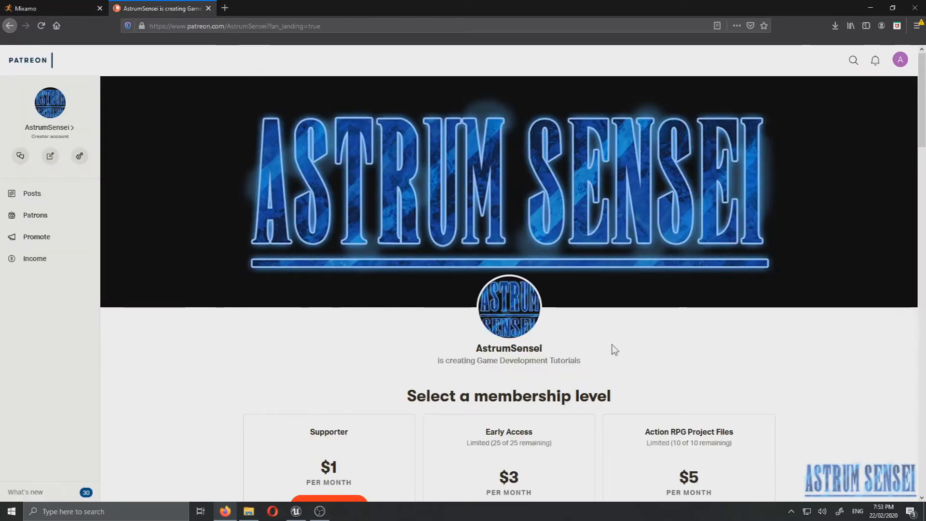
- Scroll the Patreon creator page to view the $1, $3 and $5 monthly membership tiers
{"action": "scroll", "scroll_direction": "down", "scroll_amount": 3}
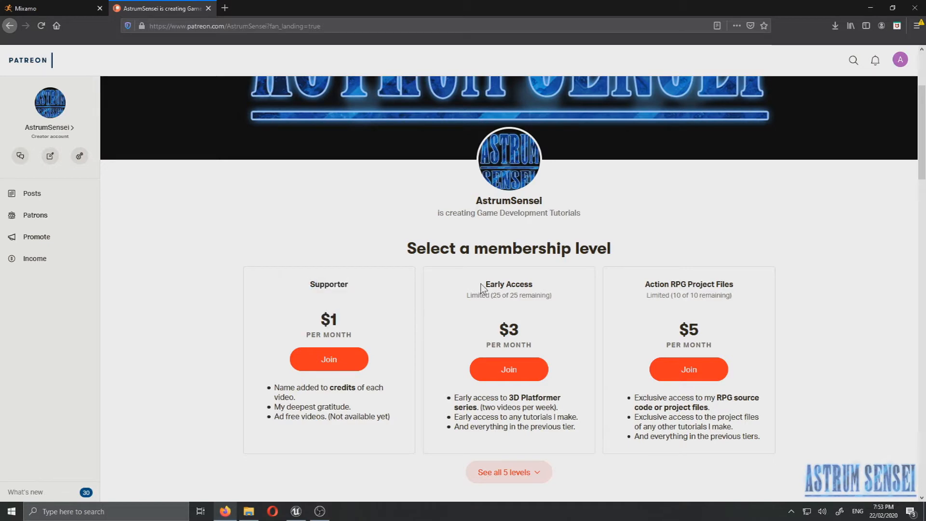
{"action": "mouse_move", "coordinate": [460, 451]}
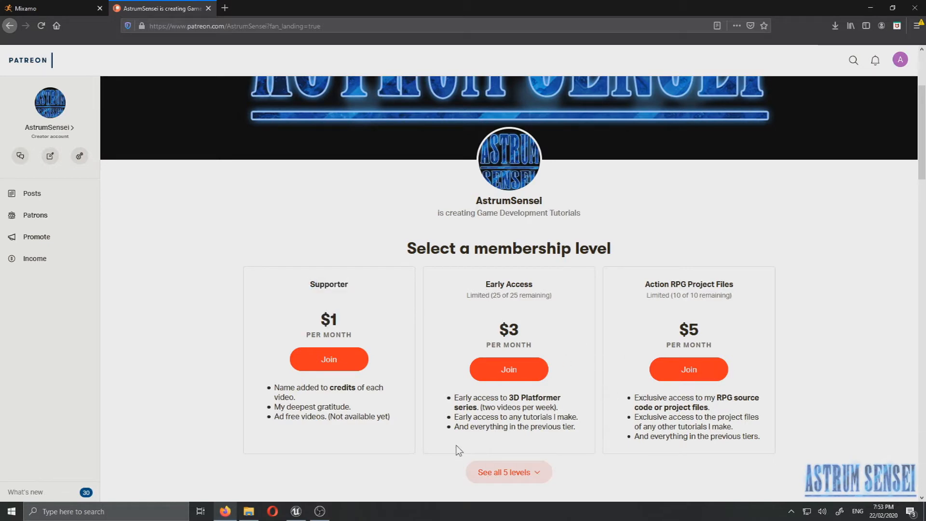
{"action": "mouse_move", "coordinate": [542, 324]}
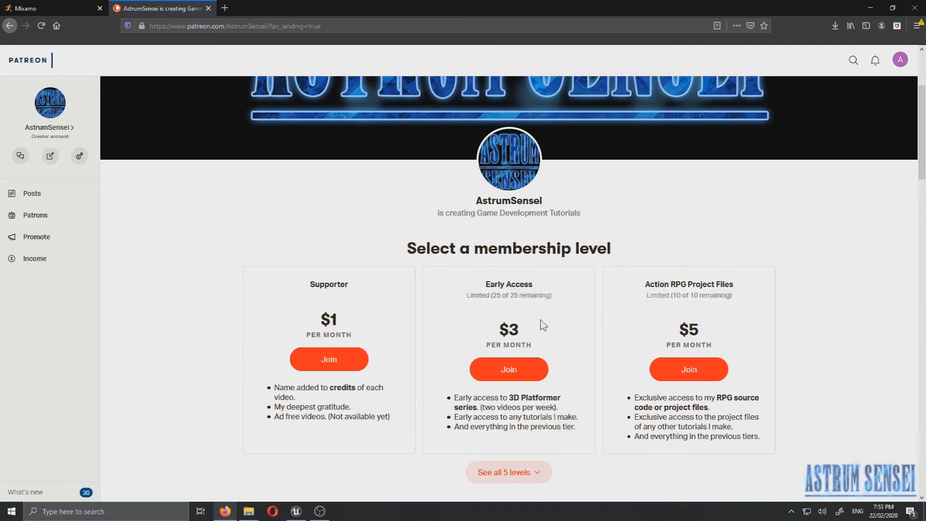
{"action": "mouse_move", "coordinate": [486, 289]}
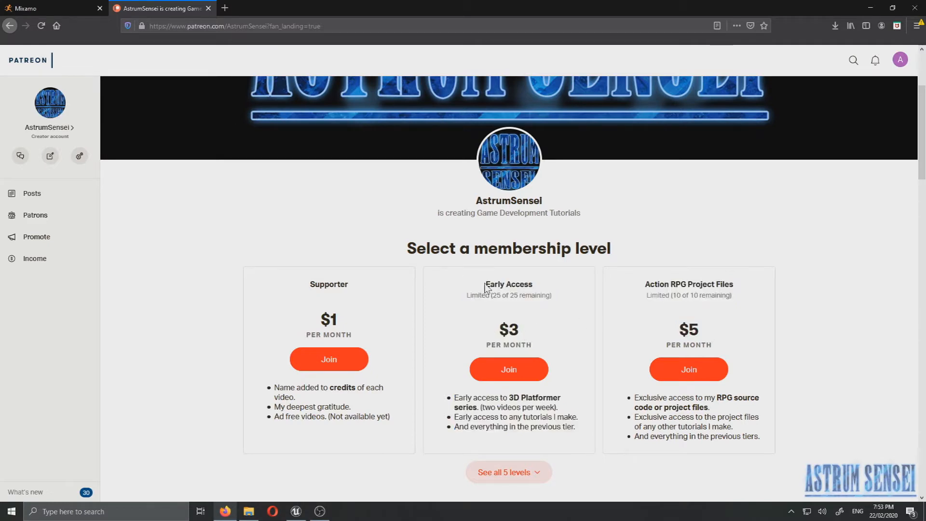
{"action": "mouse_move", "coordinate": [703, 337]}
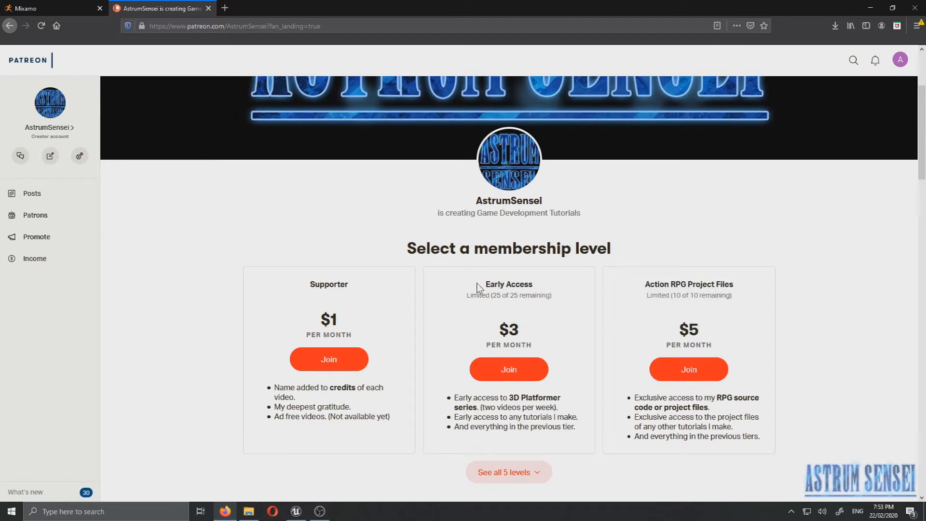
{"action": "mouse_move", "coordinate": [572, 361]}
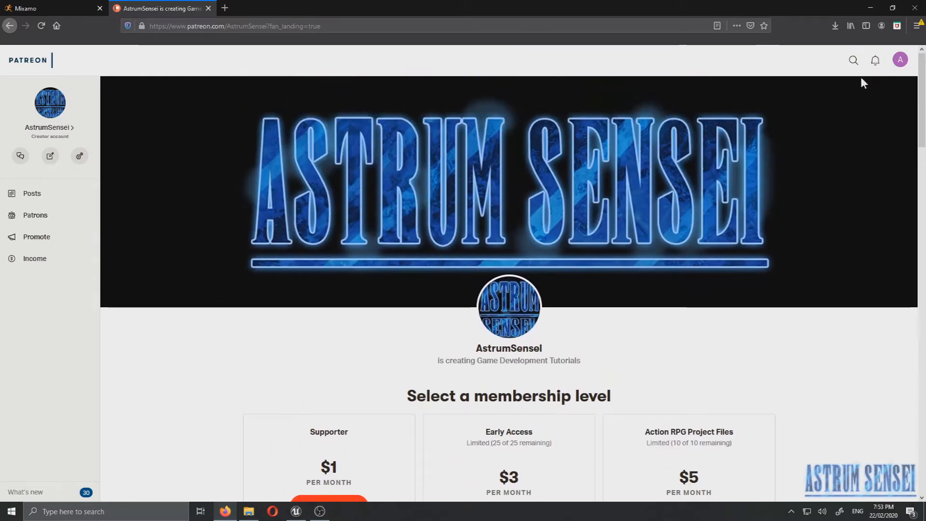
{"action": "mouse_move", "coordinate": [873, 6]}
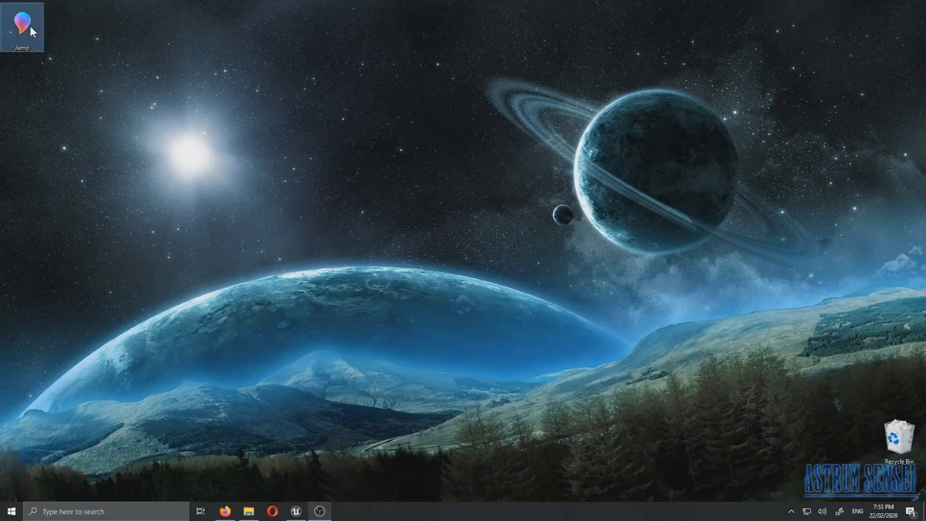
- Restore the Unreal editor on the ARPG project and select the Animations folder
{"action": "left_click", "coordinate": [295, 511]}
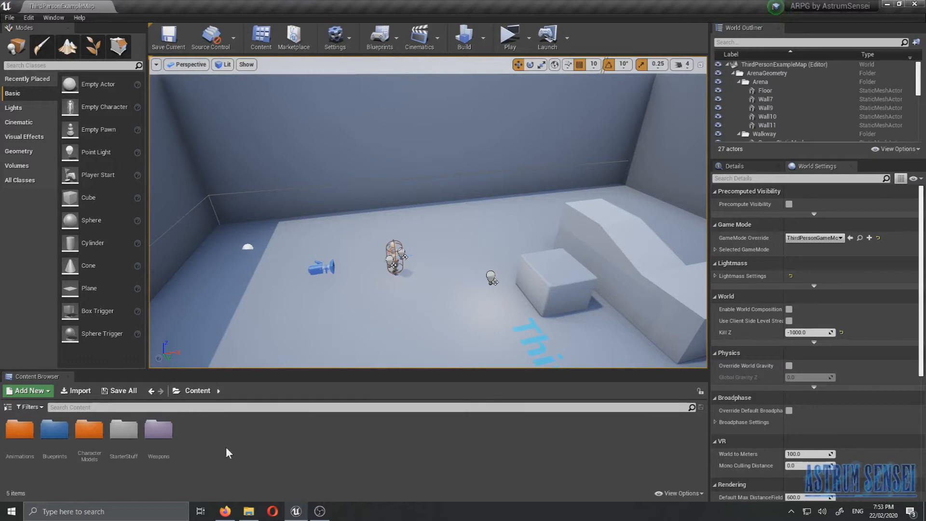
{"action": "left_click", "coordinate": [20, 429]}
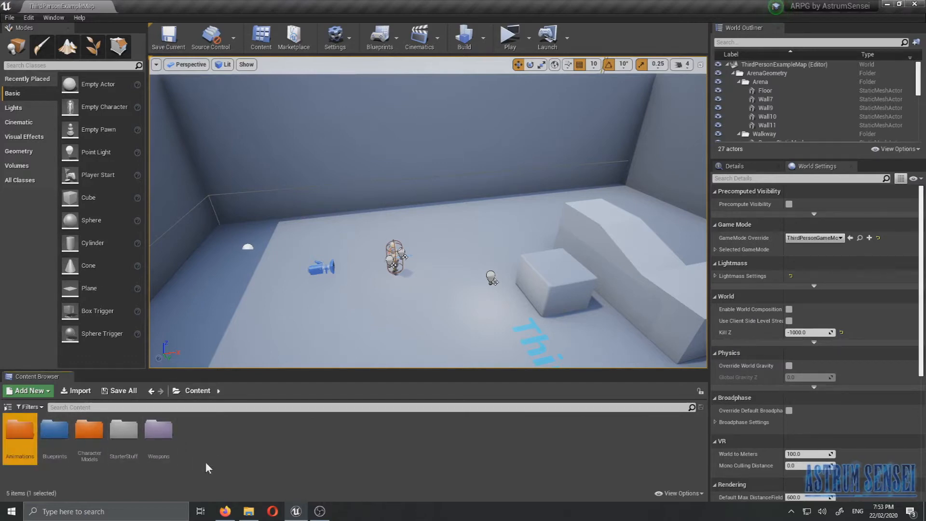
{"action": "mouse_move", "coordinate": [124, 430]}
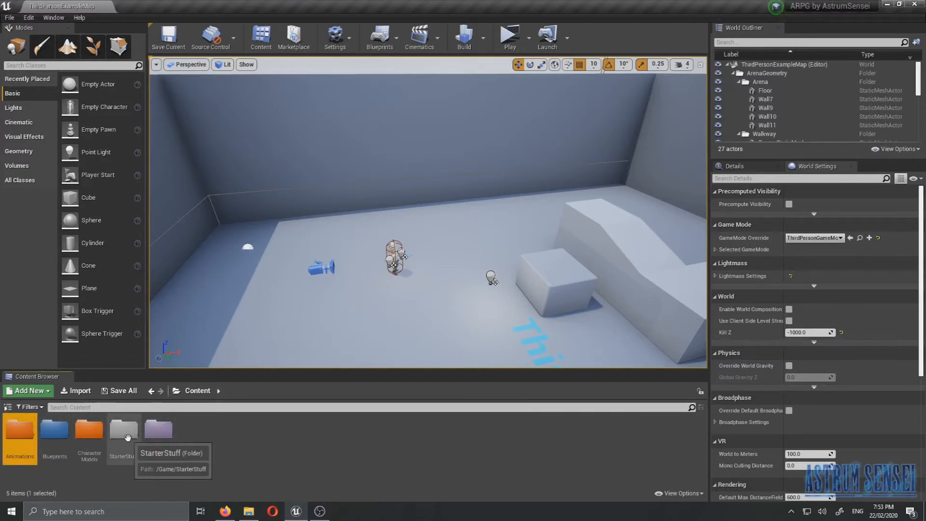
- Give StarterStuff a custom folder colour, lowering the Value slider to dark grey
{"action": "right_click", "coordinate": [124, 431]}
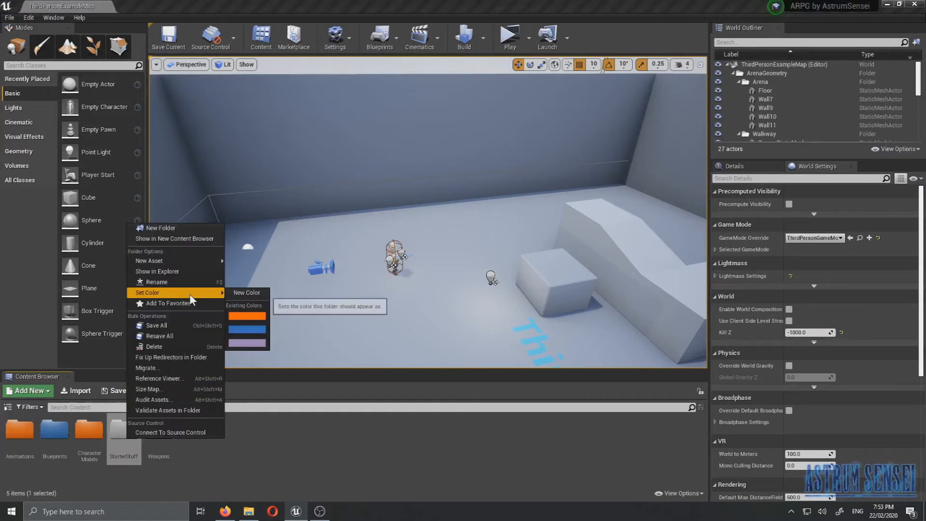
{"action": "left_click", "coordinate": [247, 292]}
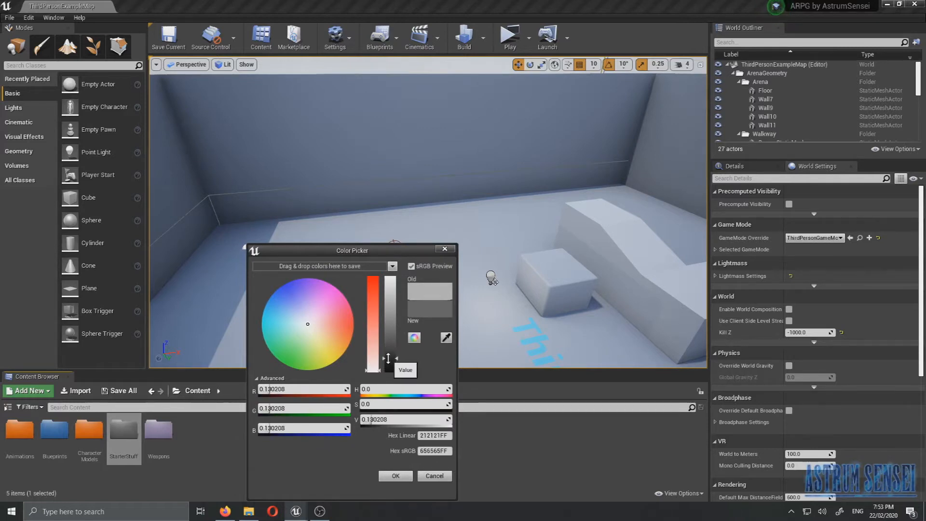
{"action": "left_click_drag", "start_coordinate": [381, 319], "coordinate": [381, 366]}
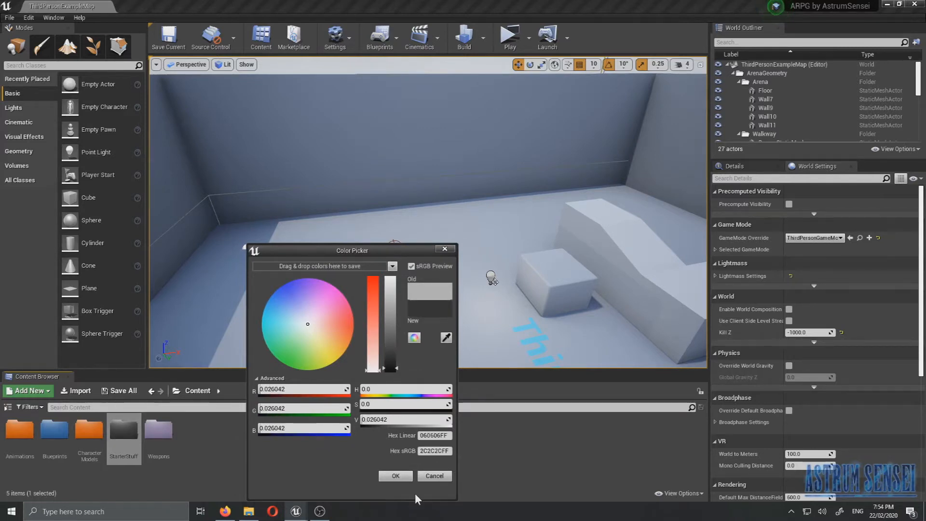
{"action": "left_click", "coordinate": [395, 475]}
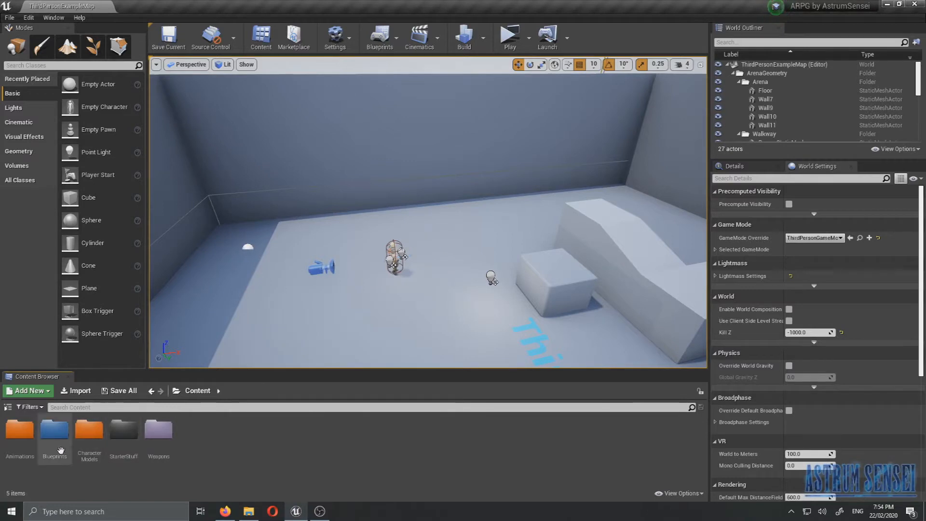
{"action": "mouse_move", "coordinate": [20, 429]}
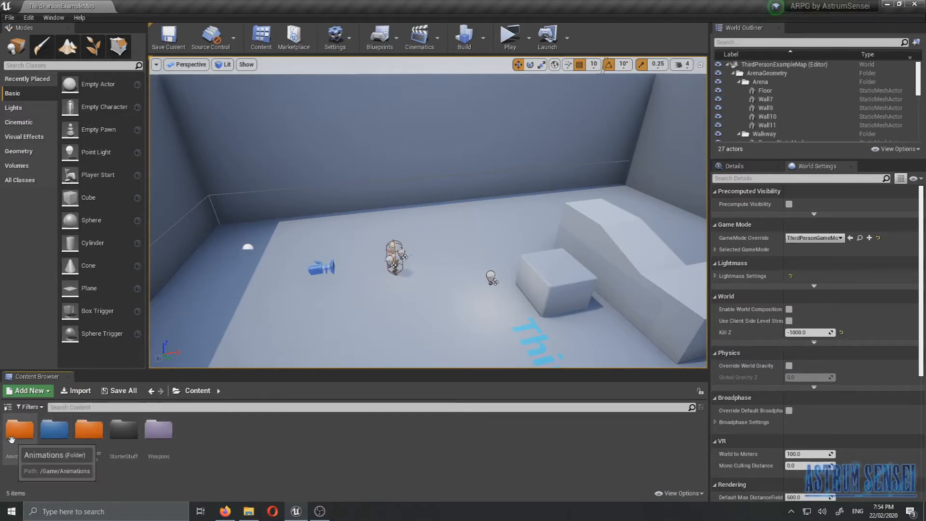
- Import the Jump FBX into Animations using maria_j_j_ong_Skeleton
{"action": "left_click", "coordinate": [908, 5]}
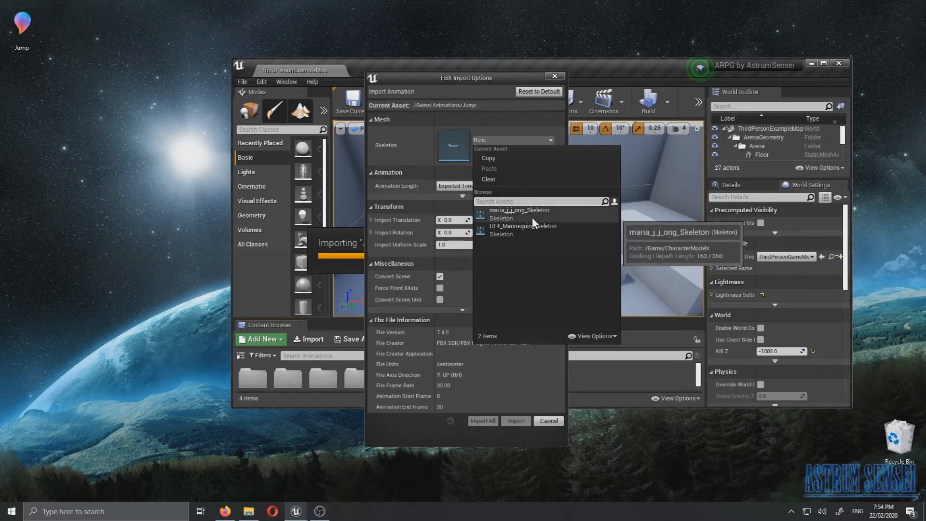
{"action": "left_click", "coordinate": [519, 210]}
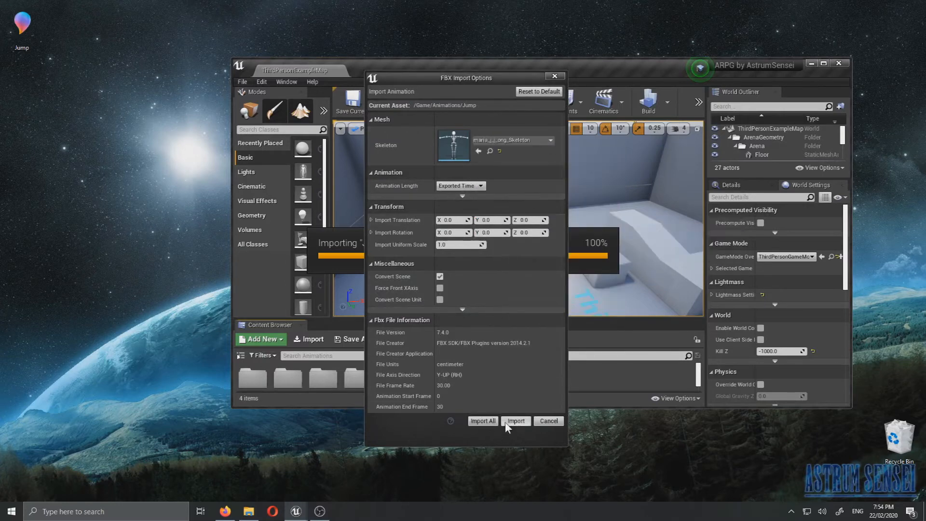
{"action": "left_click", "coordinate": [516, 420]}
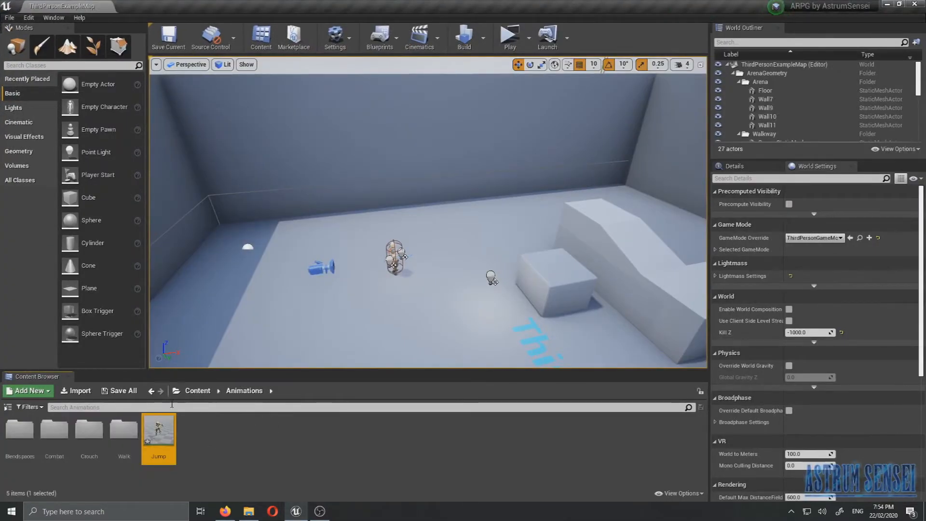
{"action": "left_click", "coordinate": [334, 37]}
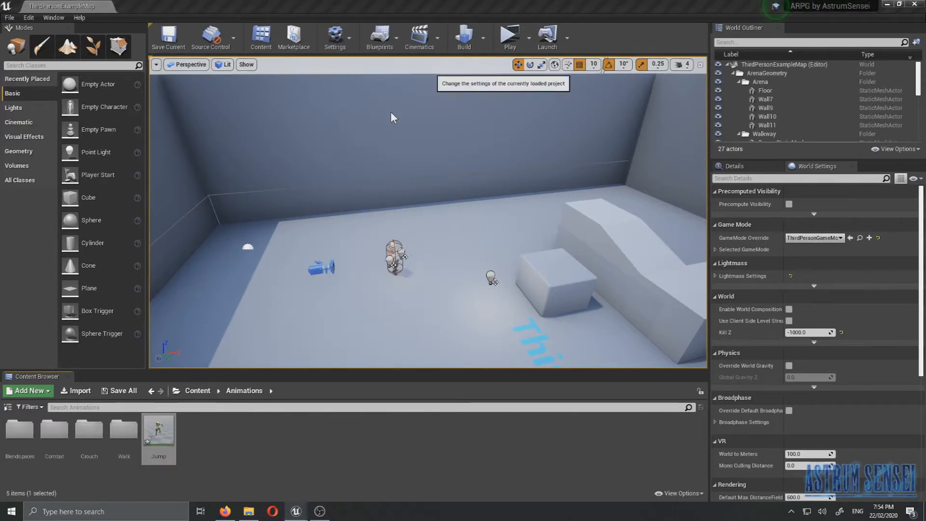
{"action": "left_click", "coordinate": [334, 37]}
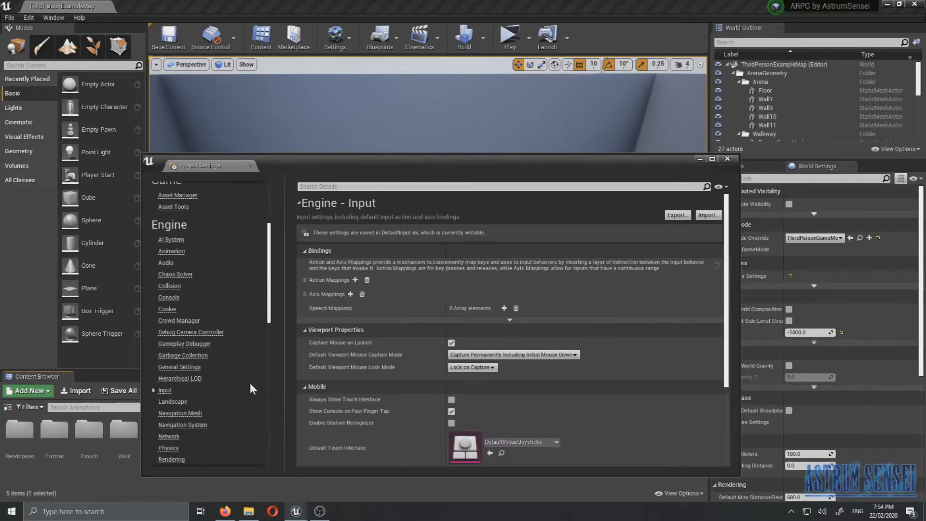
{"action": "left_click", "coordinate": [304, 279]}
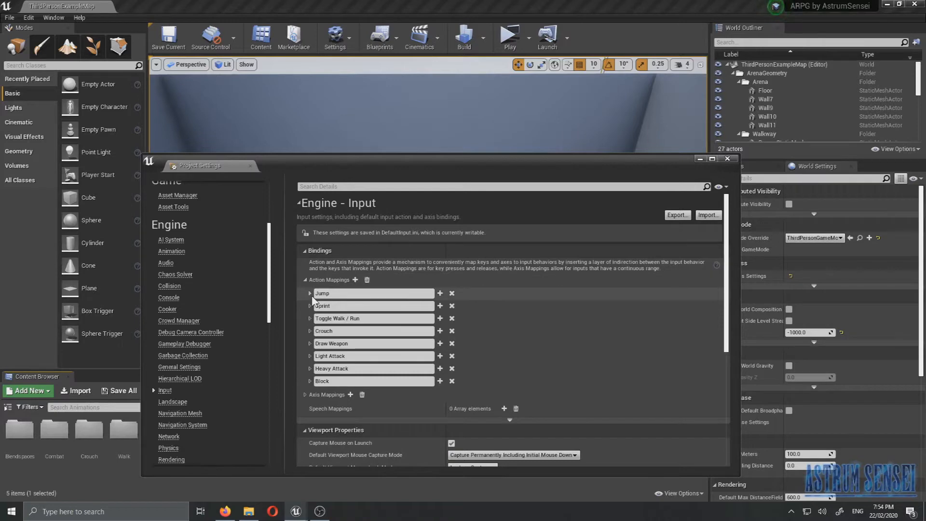
{"action": "left_click", "coordinate": [310, 294]}
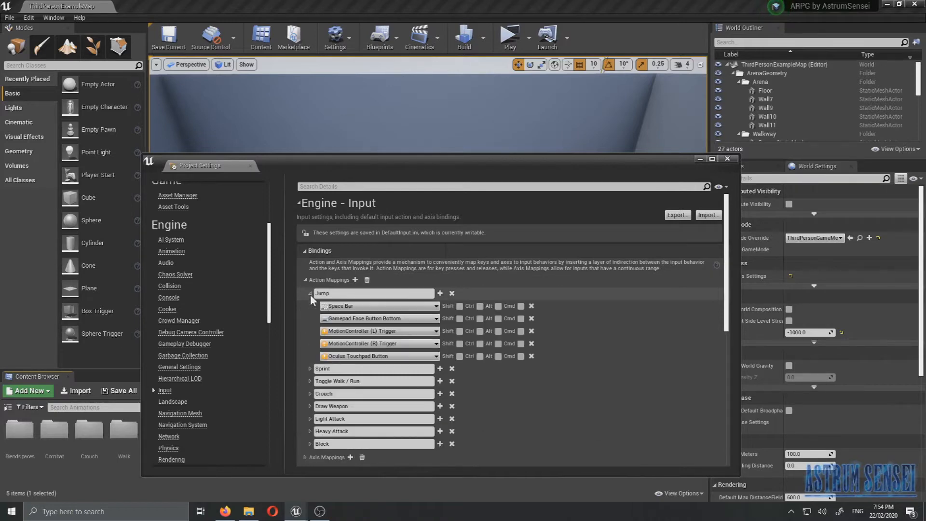
{"action": "mouse_move", "coordinate": [343, 306]}
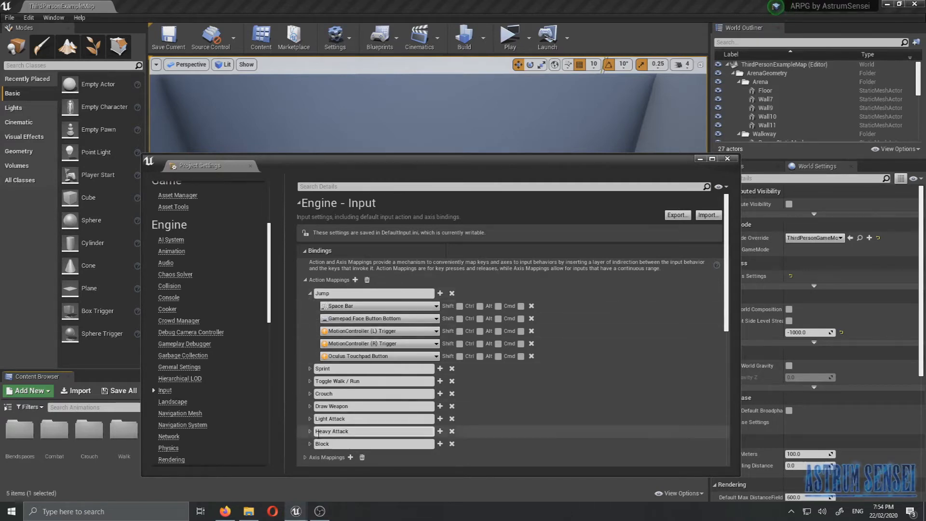
{"action": "left_click", "coordinate": [439, 444]}
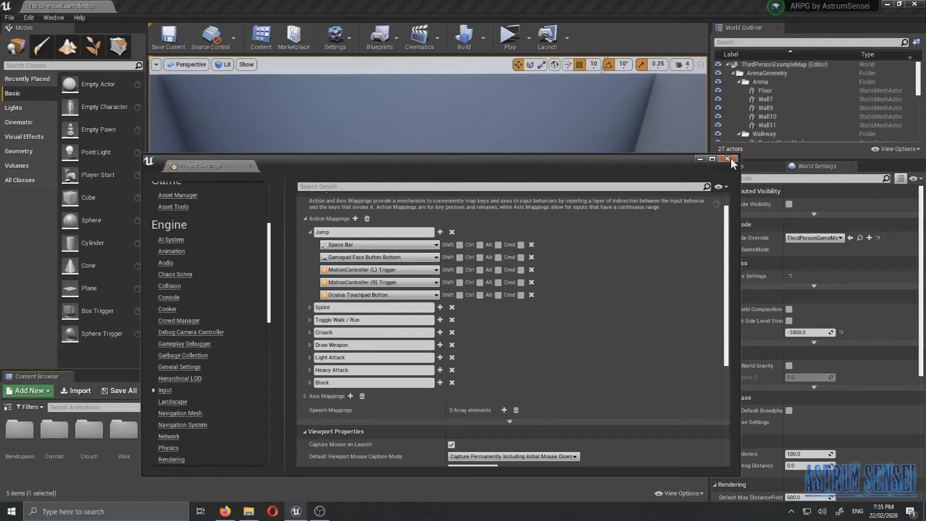
{"action": "left_click", "coordinate": [727, 160]}
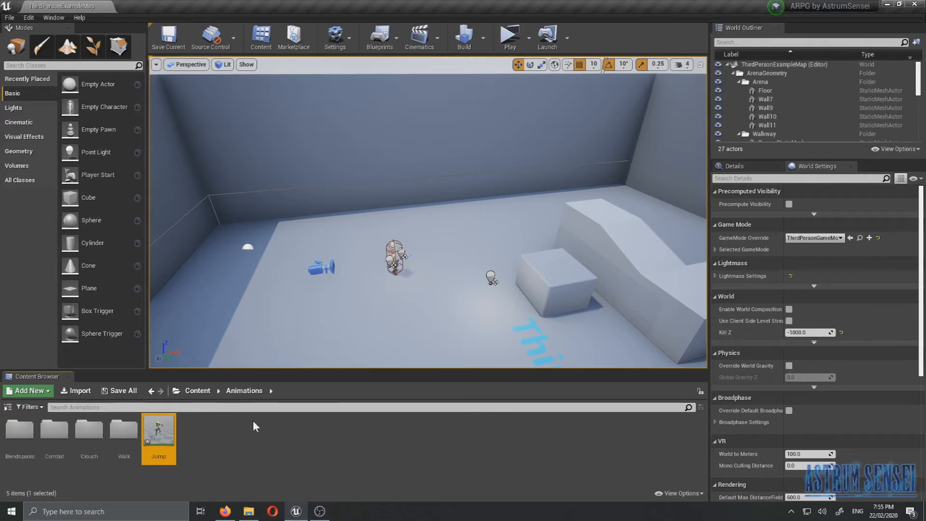
{"action": "mouse_move", "coordinate": [297, 312]}
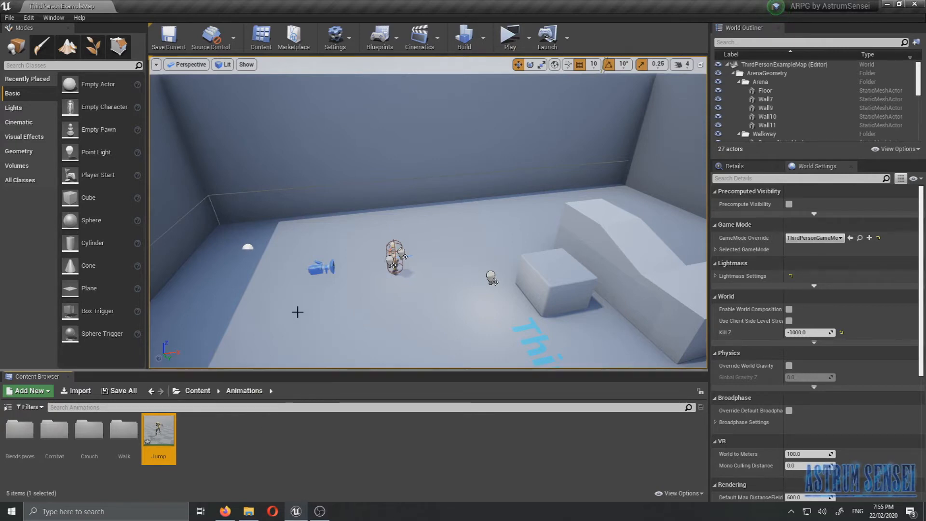
{"action": "mouse_move", "coordinate": [486, 268]}
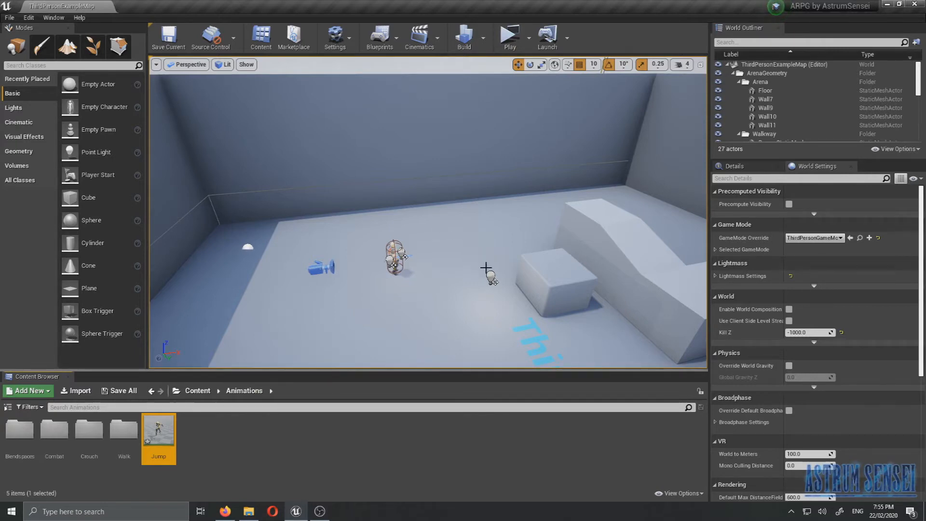
{"action": "mouse_move", "coordinate": [158, 431]}
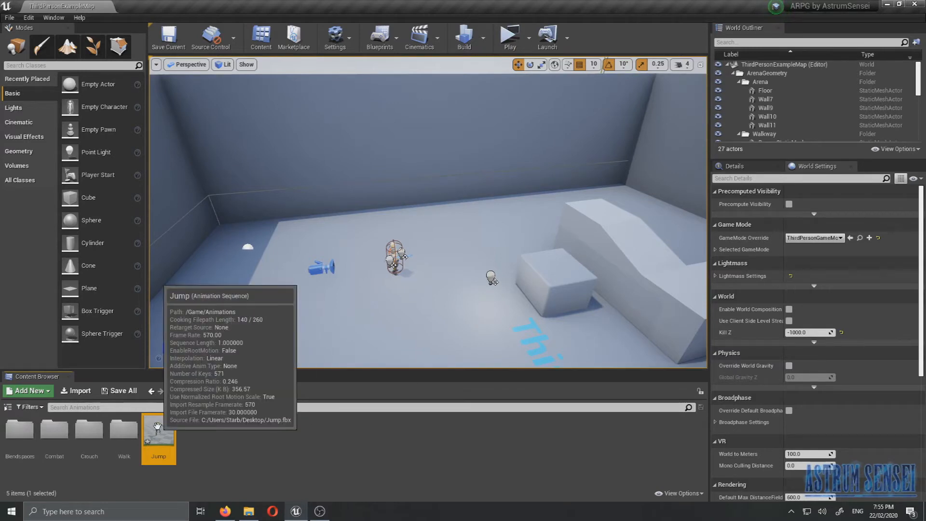
- Bring up the Jump animation's asset actions to create the Jump_Montage AnimMontage
{"action": "right_click", "coordinate": [158, 431]}
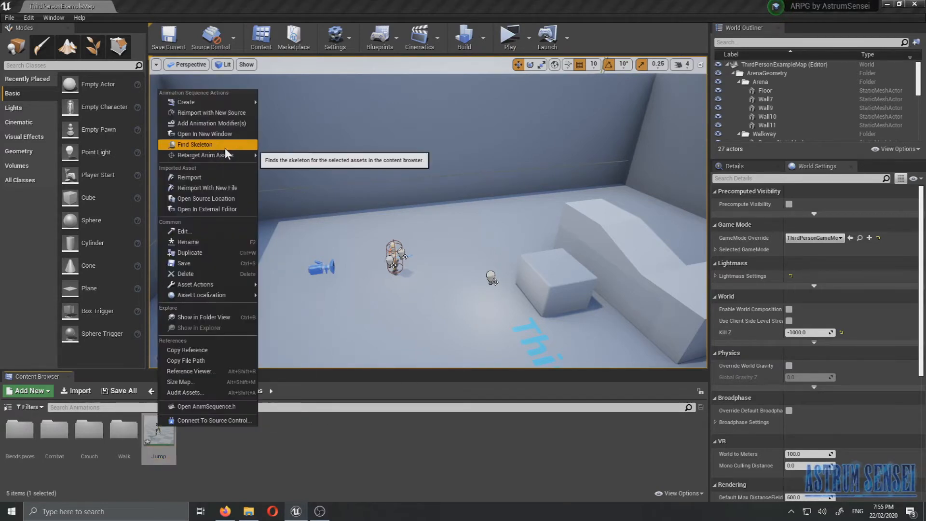
{"action": "mouse_move", "coordinate": [208, 112]}
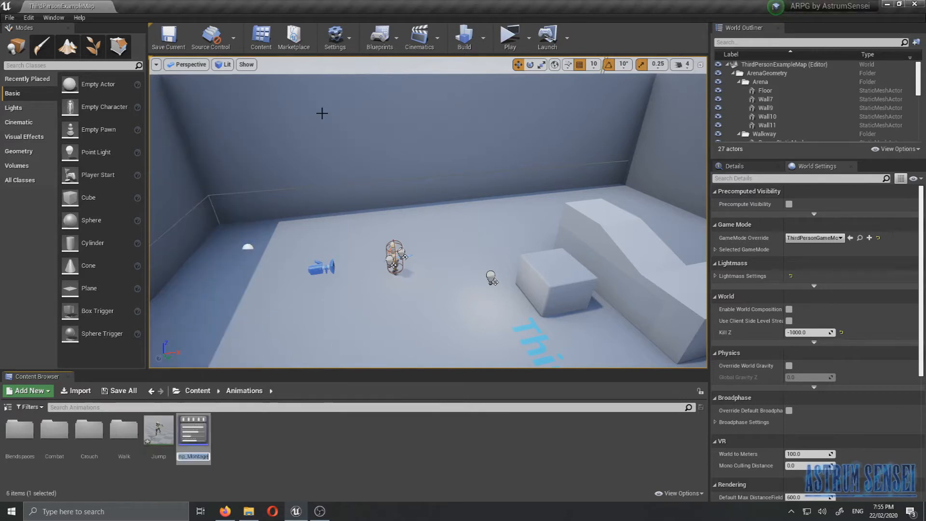
{"action": "mouse_move", "coordinate": [193, 429]}
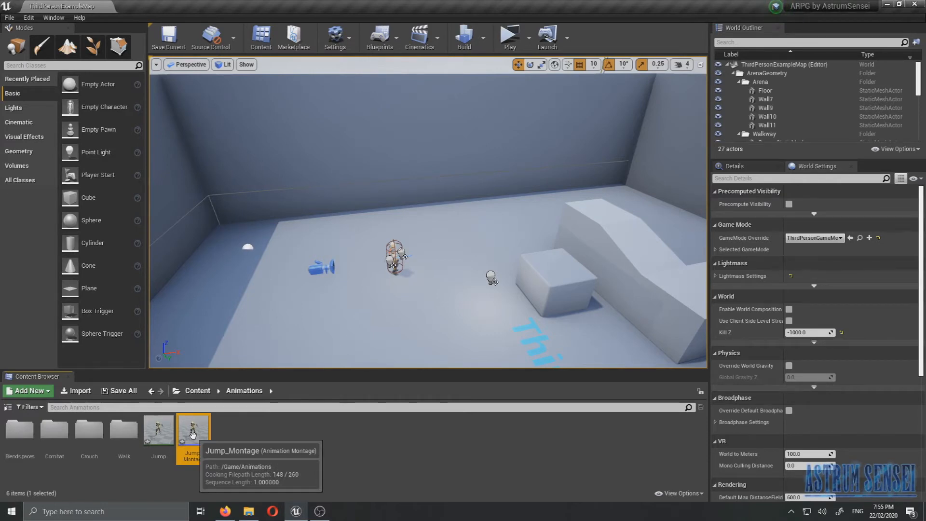
- Open Jump_Montage and scrub its timeline near frames 20 and 6, then back to the start
{"action": "double_click", "coordinate": [193, 429]}
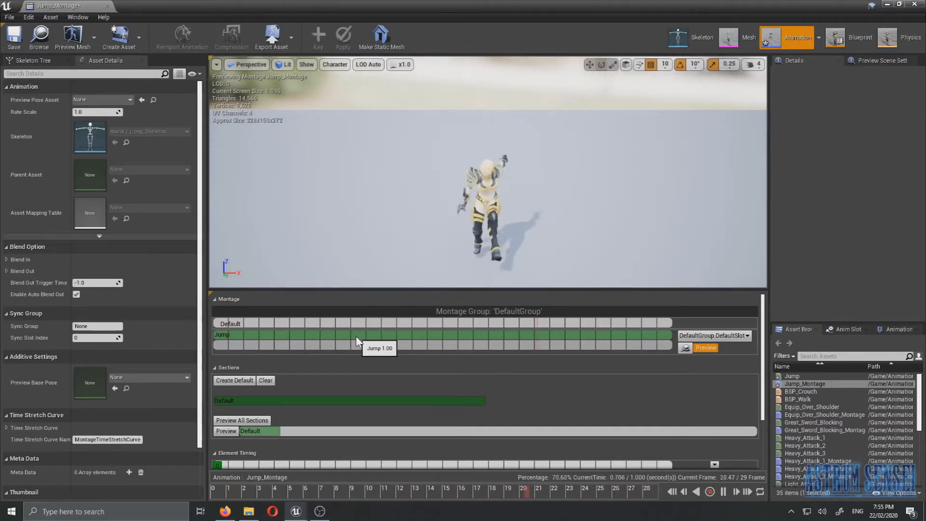
{"action": "mouse_move", "coordinate": [342, 395]}
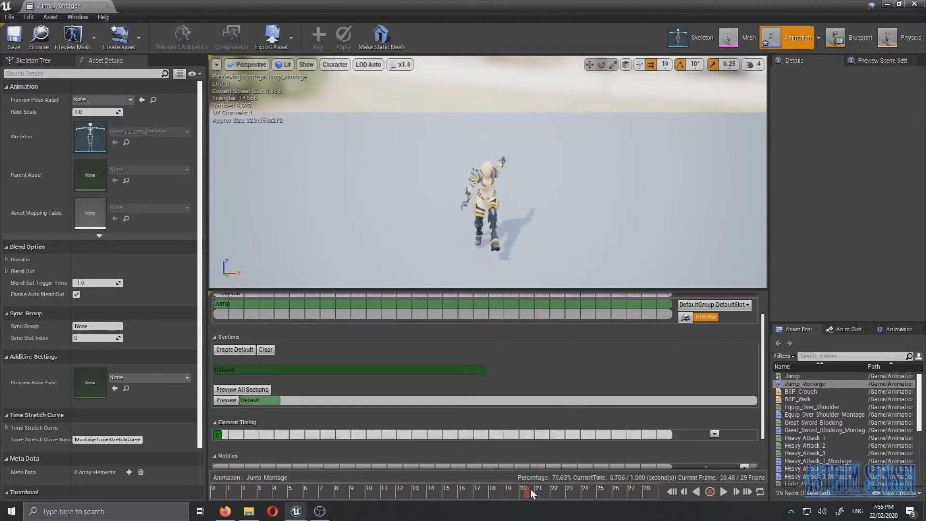
{"action": "left_click", "coordinate": [212, 489]}
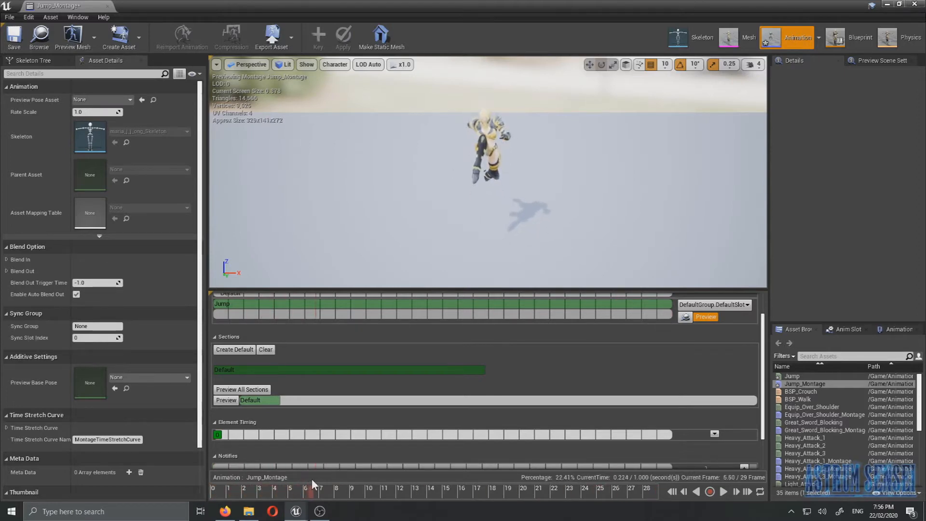
{"action": "left_click", "coordinate": [216, 489]}
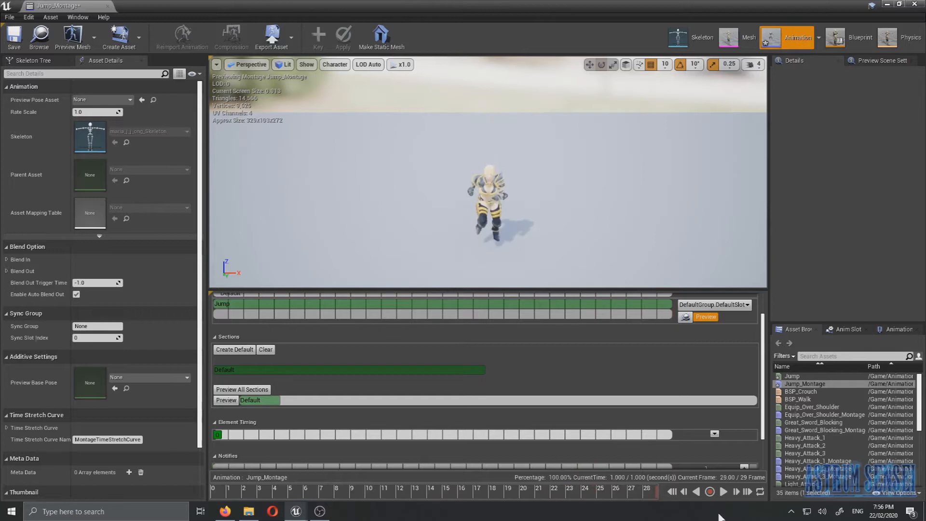
{"action": "left_click", "coordinate": [213, 488]}
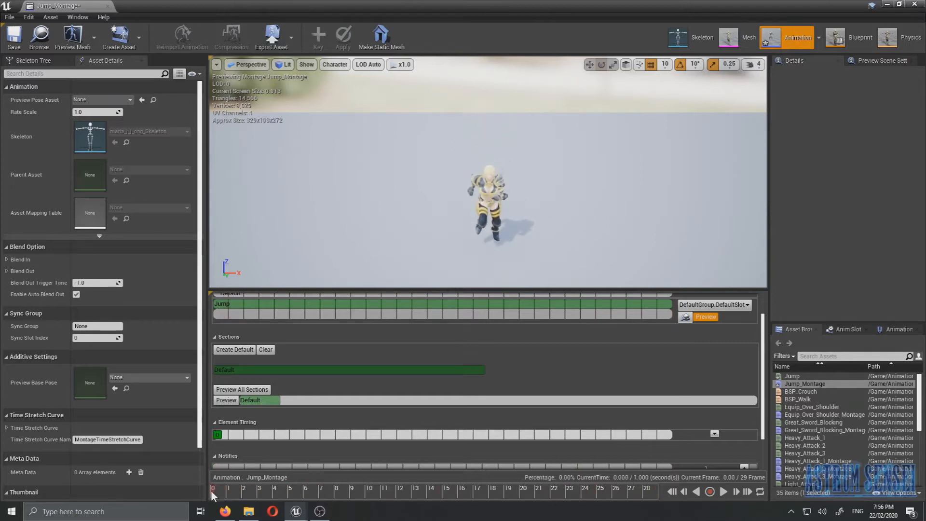
{"action": "left_click", "coordinate": [354, 489]}
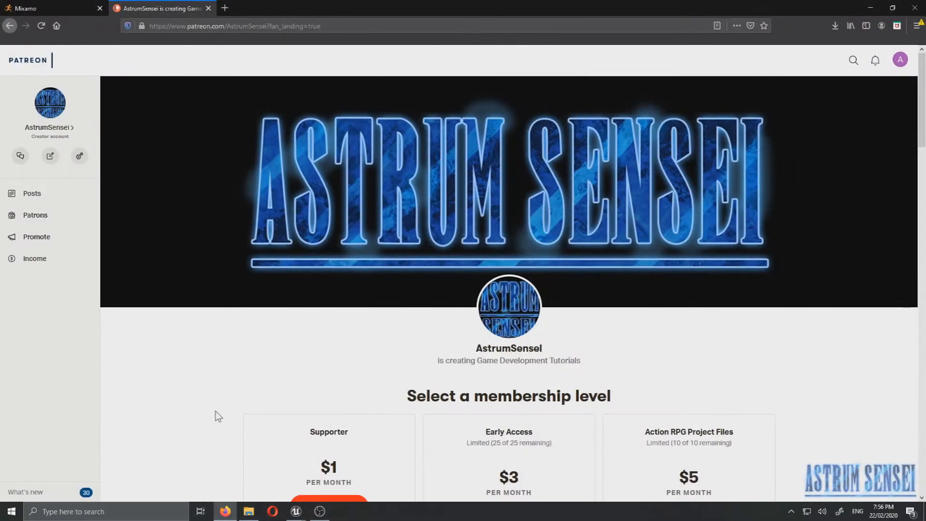
- Search Mixamo for 'loop' and preview Fall A Loop from the results
{"action": "left_click", "coordinate": [51, 8]}
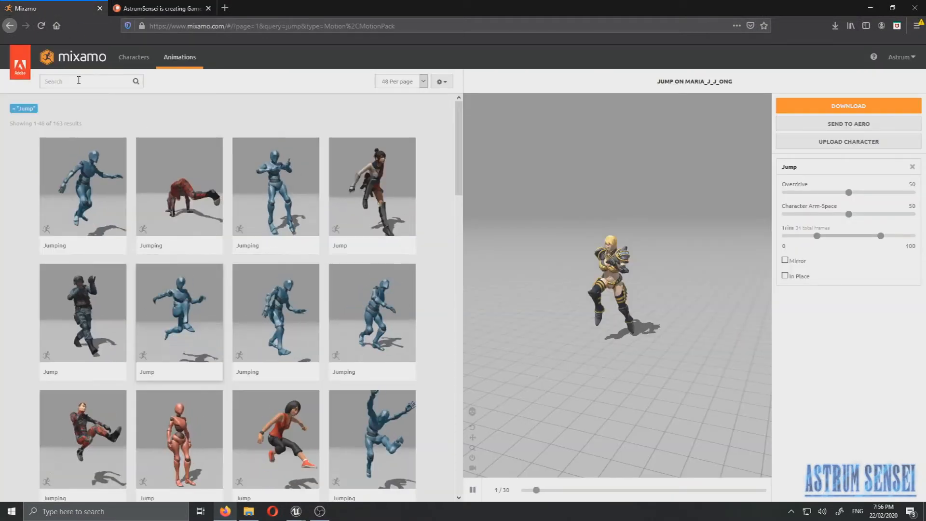
{"action": "left_click", "coordinate": [78, 81]}
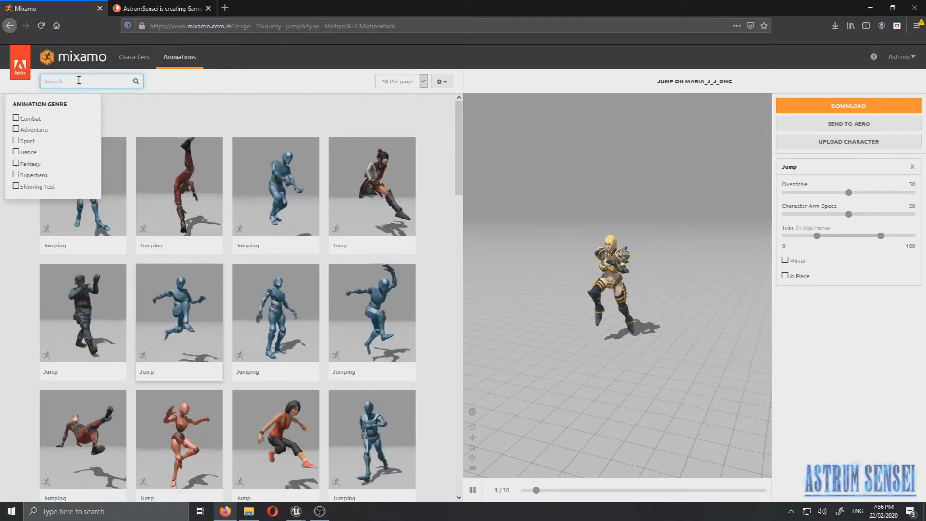
{"action": "type", "text": "loop"}
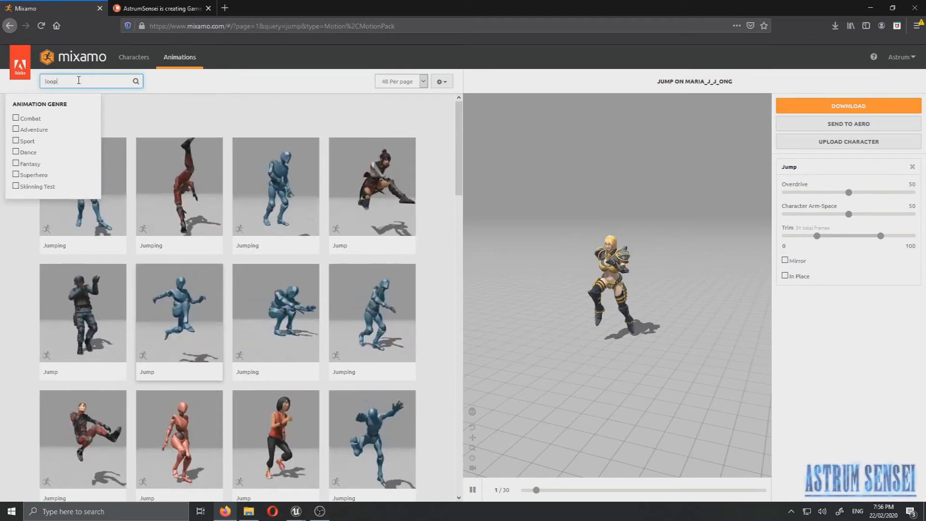
{"action": "left_click", "coordinate": [41, 26]}
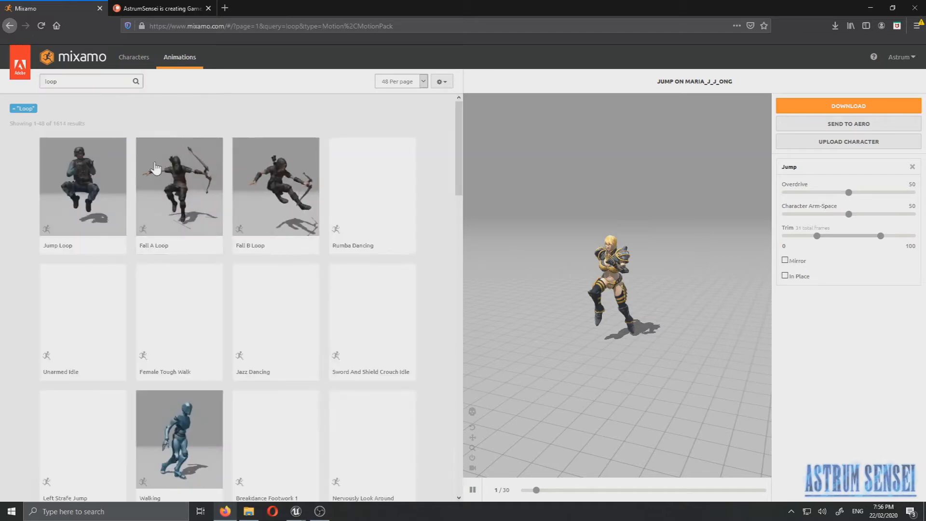
{"action": "left_click", "coordinate": [179, 186]}
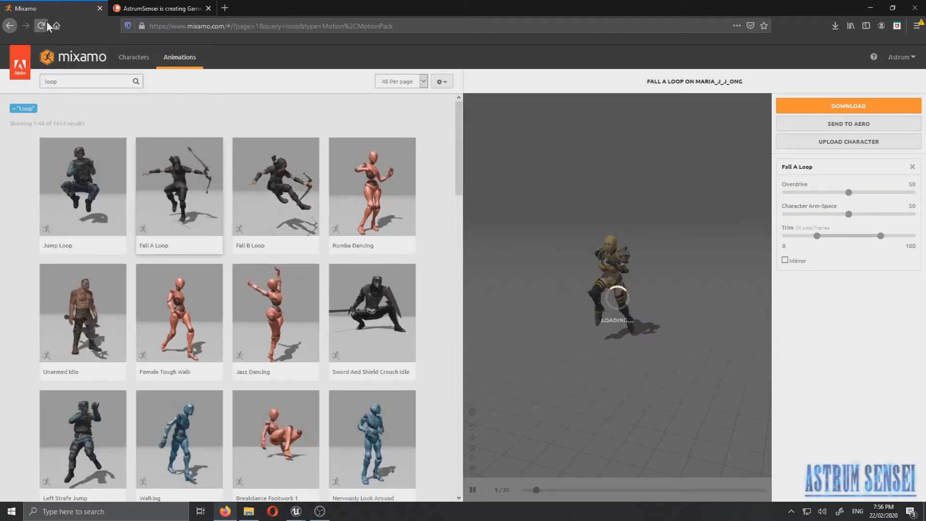
{"action": "left_click", "coordinate": [41, 26]}
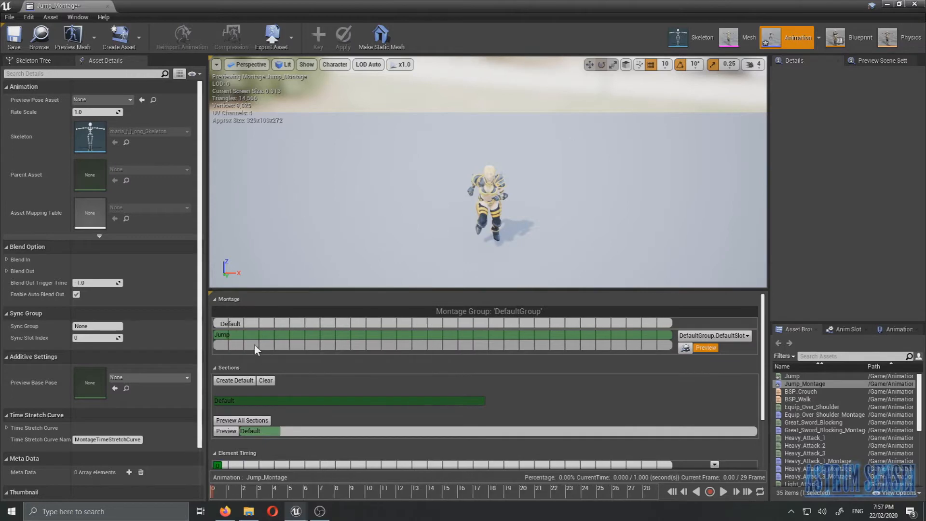
{"action": "right_click", "coordinate": [254, 345]}
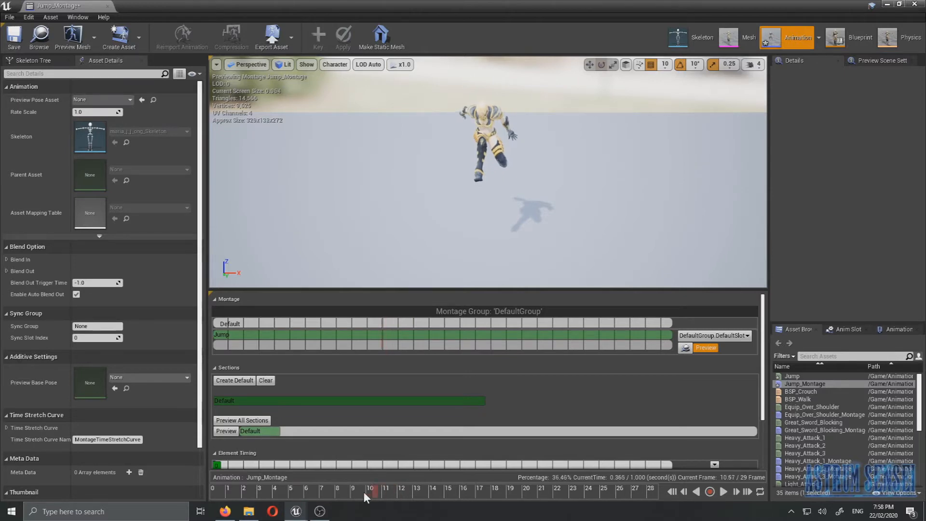
{"action": "left_click_drag", "start_coordinate": [370, 491], "coordinate": [394, 491]}
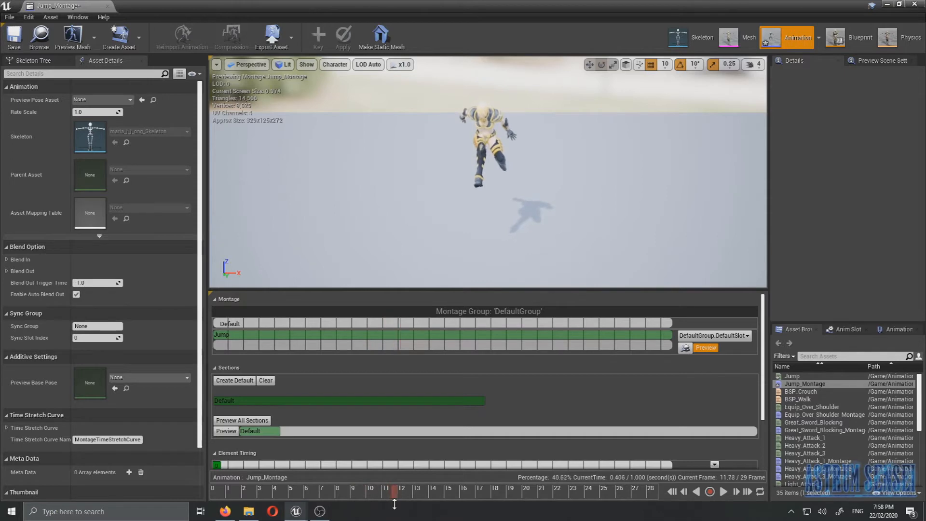
{"action": "left_click_drag", "start_coordinate": [400, 491], "coordinate": [321, 490]}
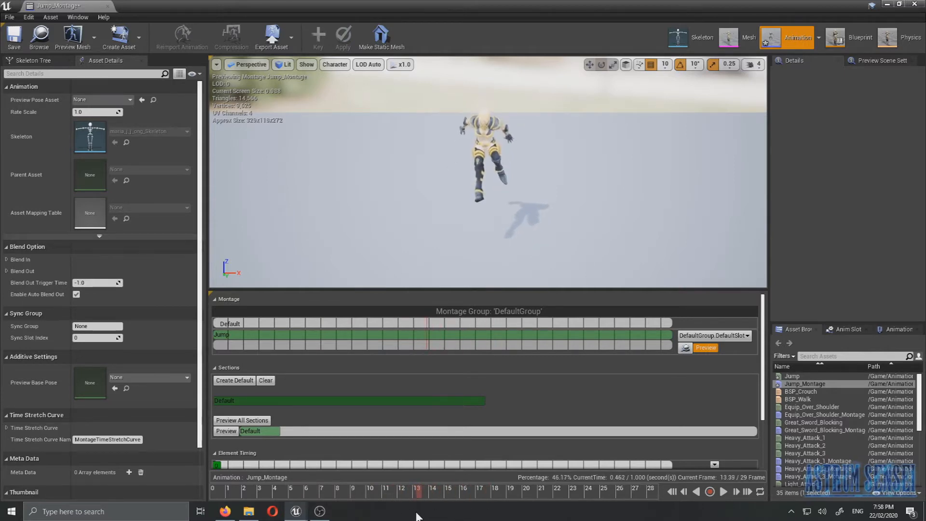
- Add a montage section named Loop at the current preview position
{"action": "right_click", "coordinate": [418, 335]}
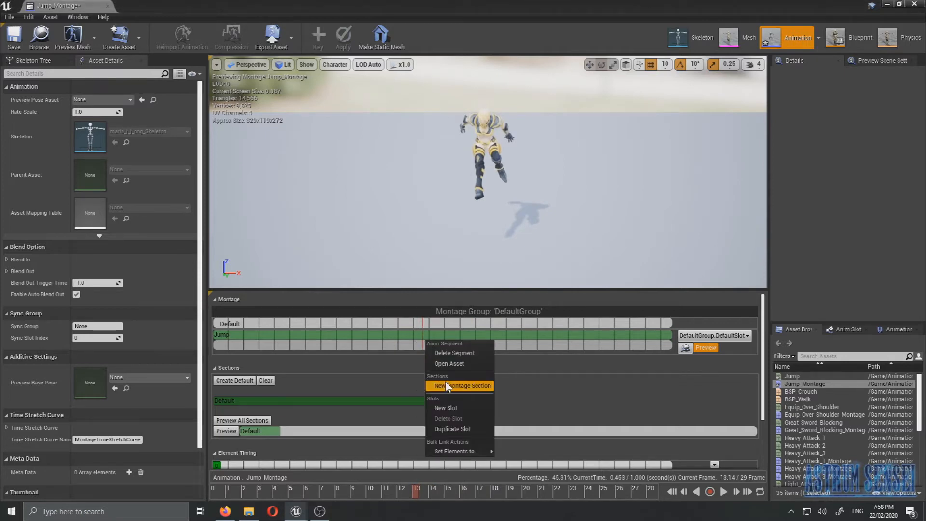
{"action": "mouse_move", "coordinate": [448, 363]}
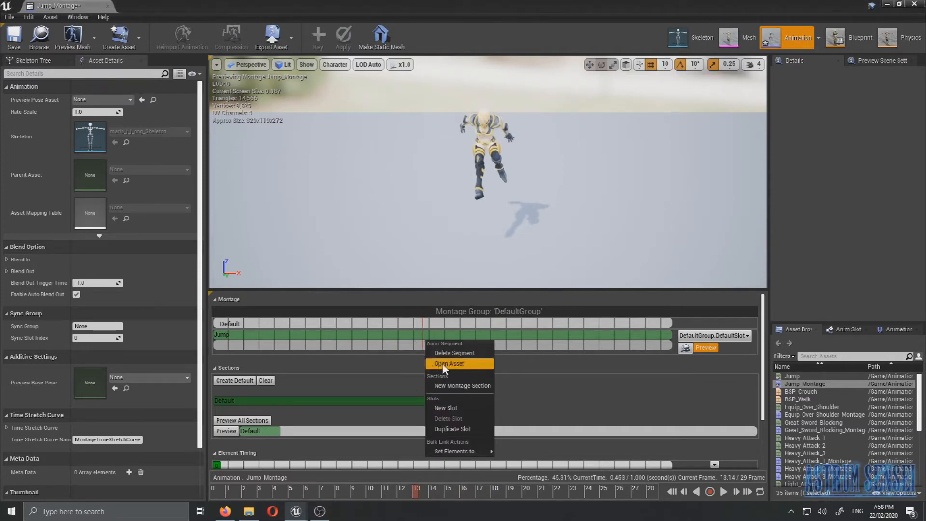
{"action": "left_click", "coordinate": [462, 385]}
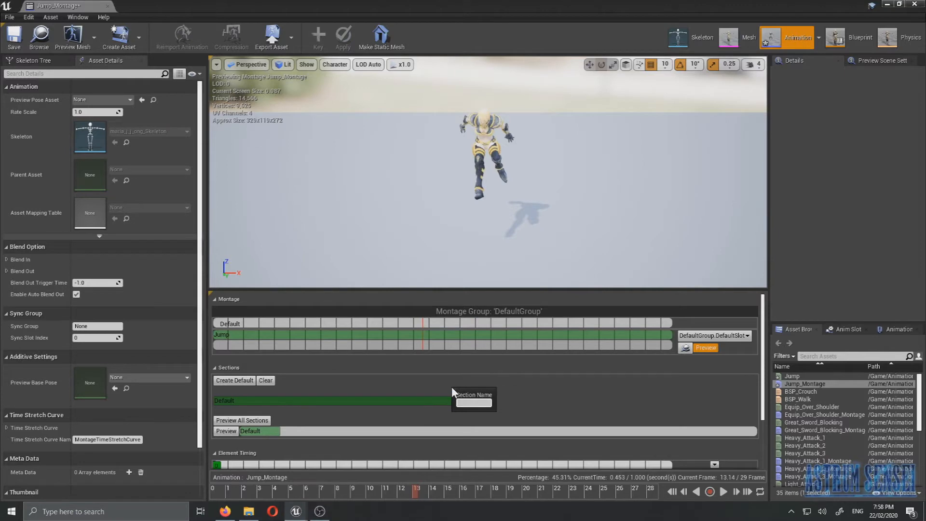
{"action": "type", "text": "Lo"}
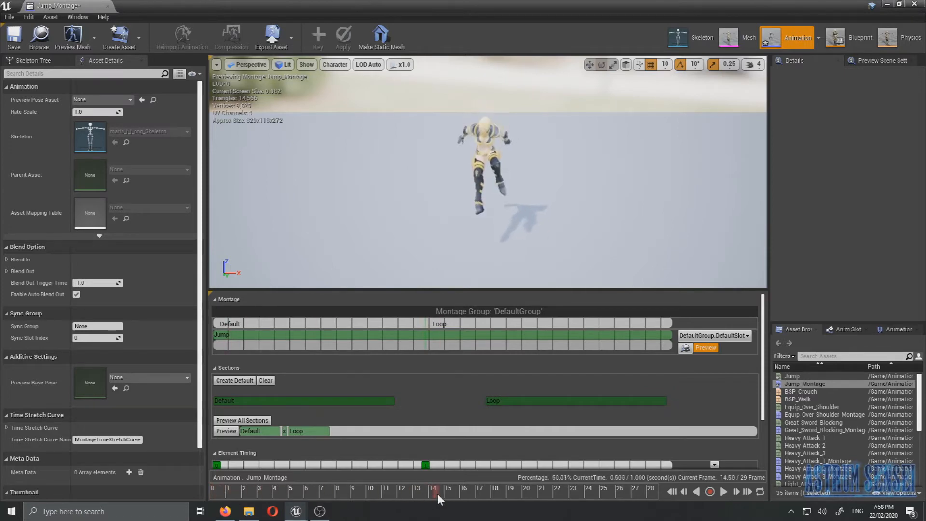
- Move the preview just past frame 14 and add a section named End
{"action": "left_click_drag", "start_coordinate": [440, 490], "coordinate": [419, 490]}
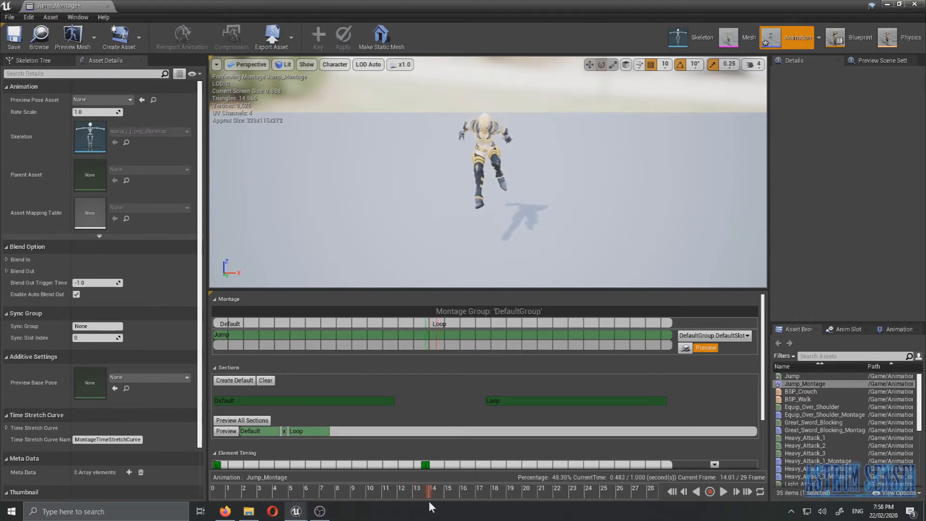
{"action": "right_click", "coordinate": [441, 336]}
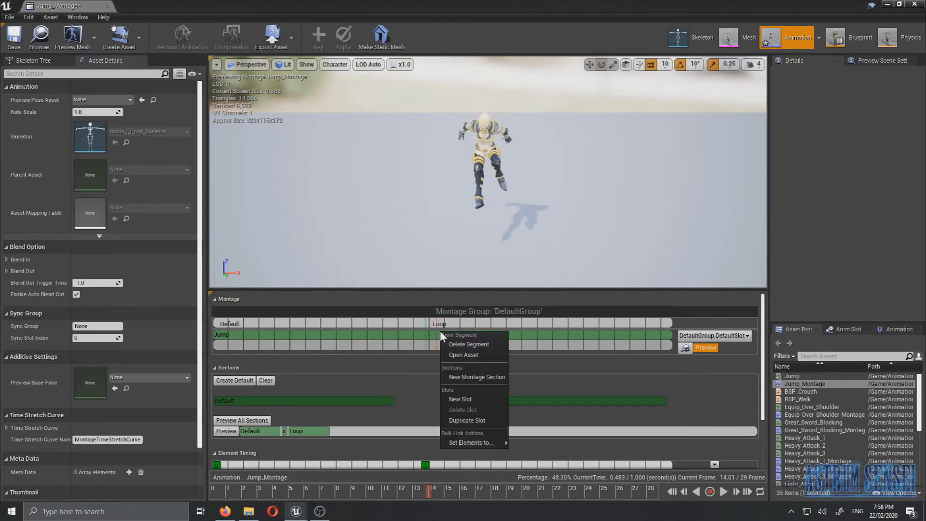
{"action": "left_click", "coordinate": [476, 377]}
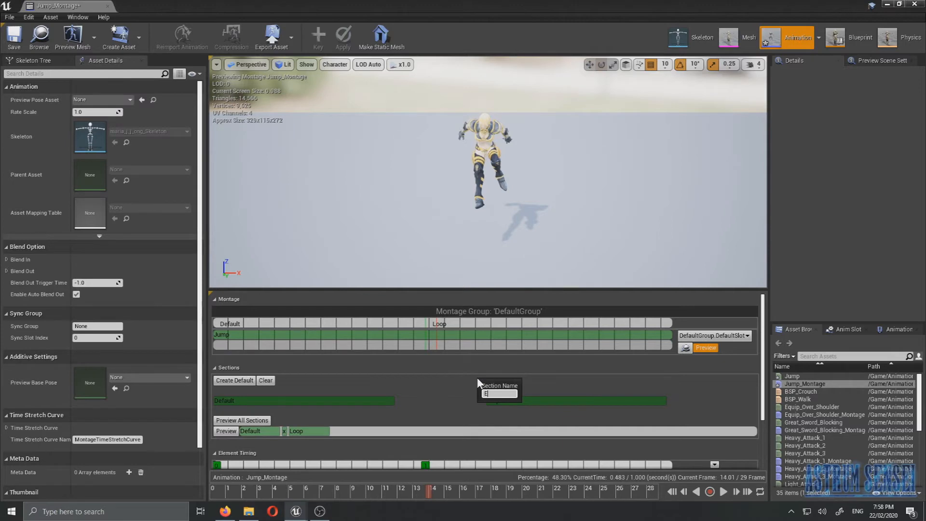
{"action": "type", "text": "End"}
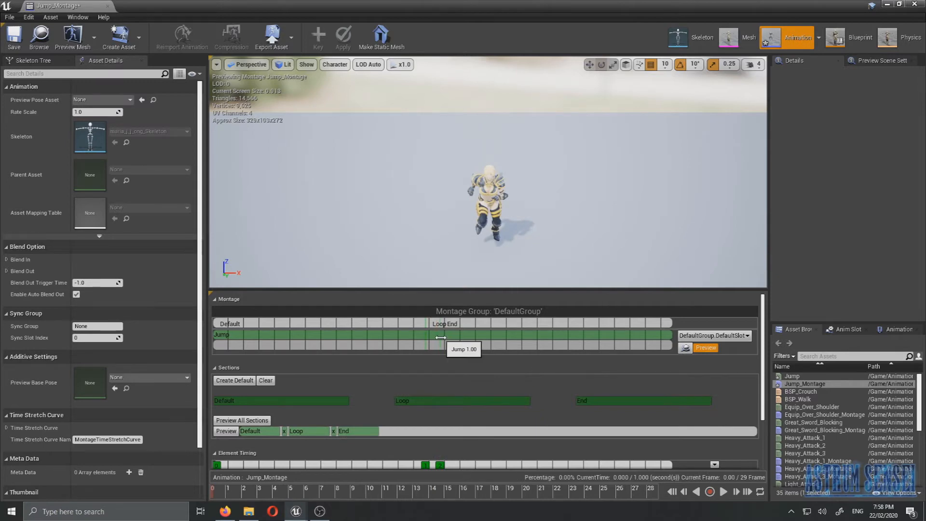
{"action": "mouse_move", "coordinate": [440, 365]}
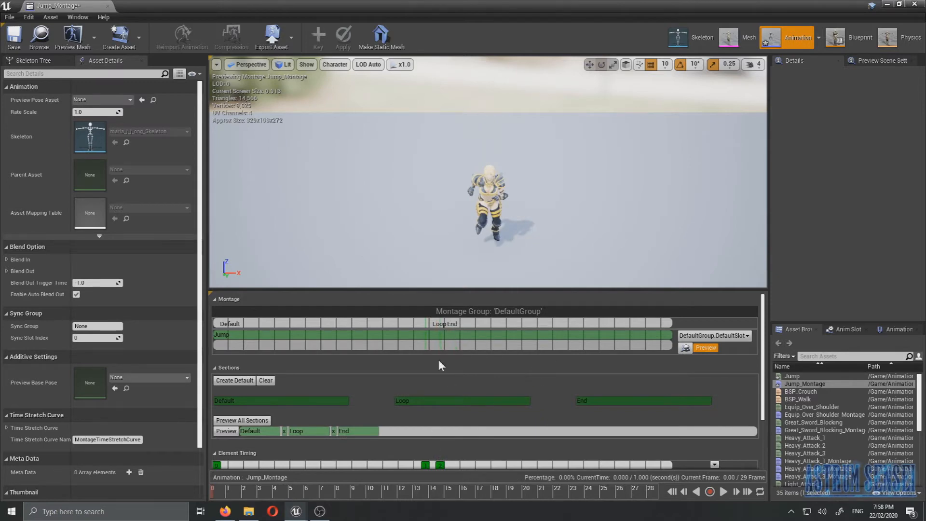
- Rename the End section to Land and unlink it from following Loop
{"action": "left_click", "coordinate": [348, 430]}
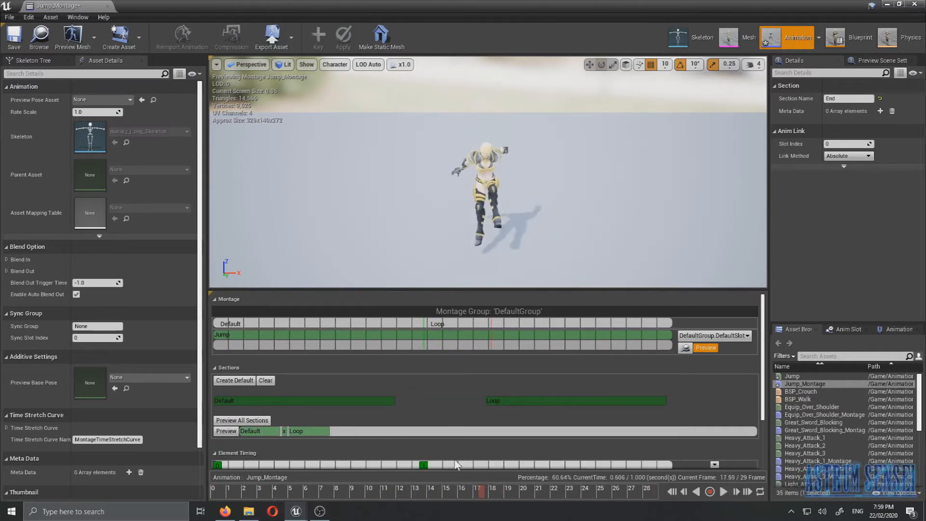
{"action": "left_click_drag", "start_coordinate": [479, 490], "coordinate": [419, 490]}
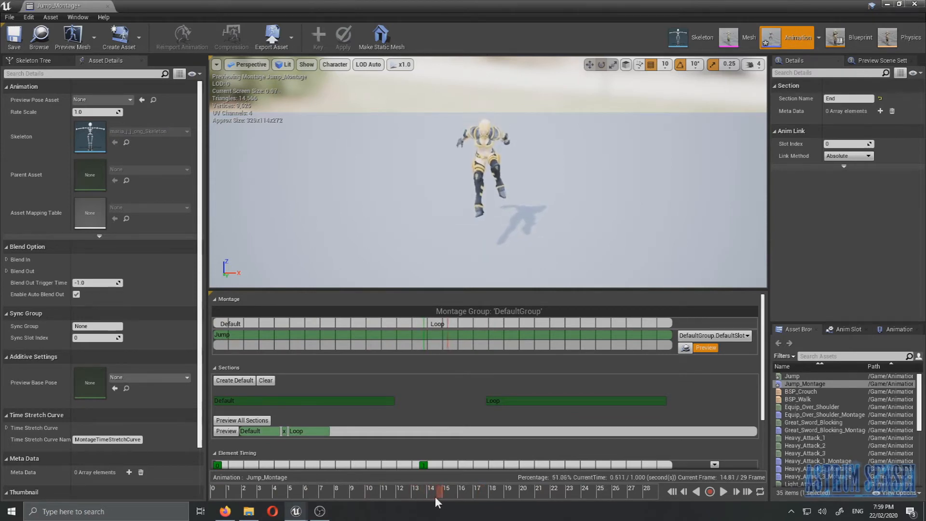
{"action": "mouse_move", "coordinate": [452, 342]}
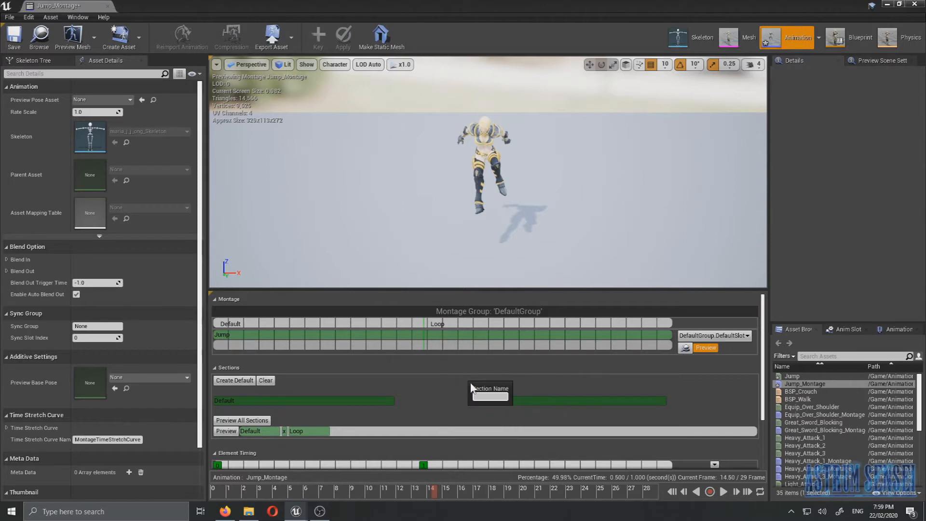
{"action": "mouse_move", "coordinate": [450, 358]}
{"action": "type", "text": "L"}
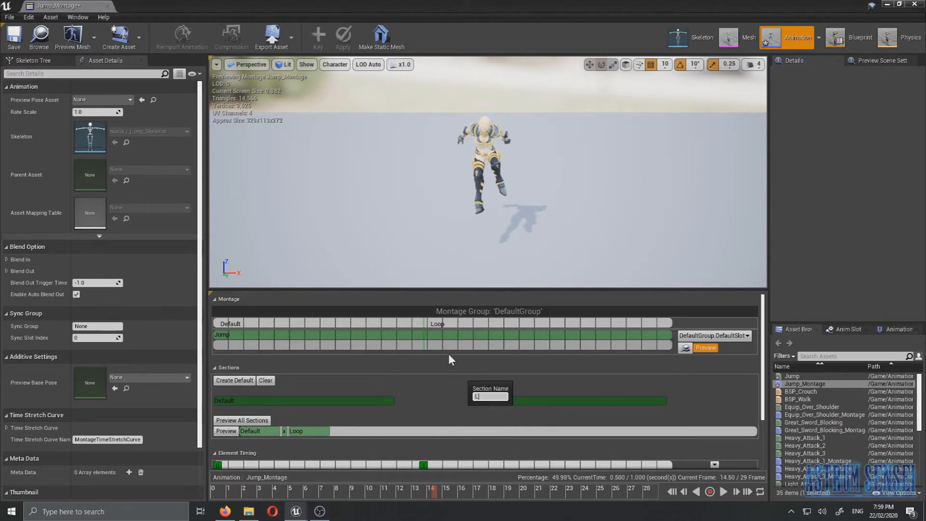
{"action": "type", "text": "and"}
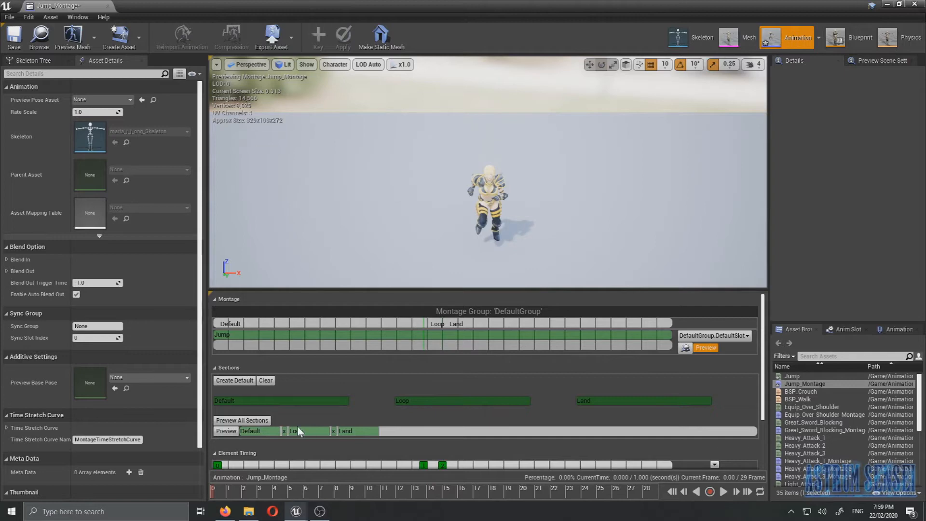
{"action": "left_click", "coordinate": [308, 431]}
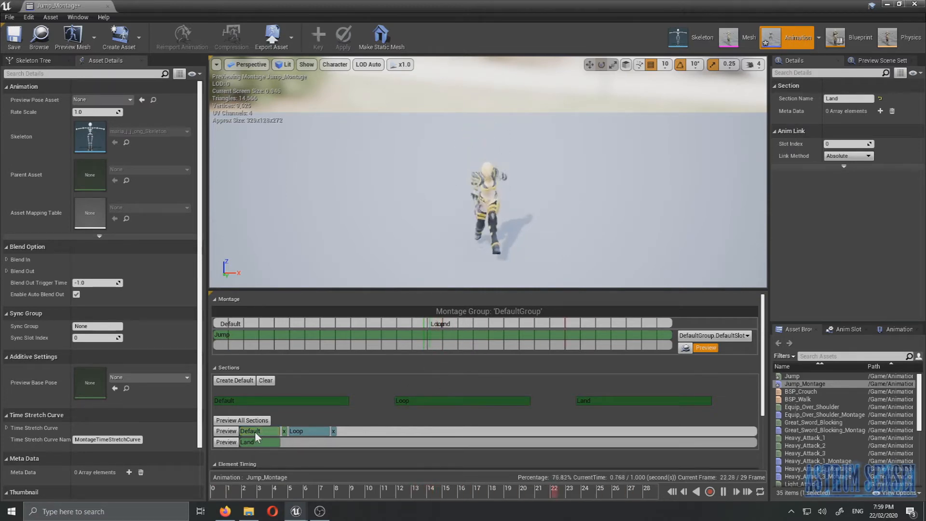
- Drag Jump_Montage's Loop and Land section markers to earlier frames on the timeline
{"action": "left_click", "coordinate": [249, 431]}
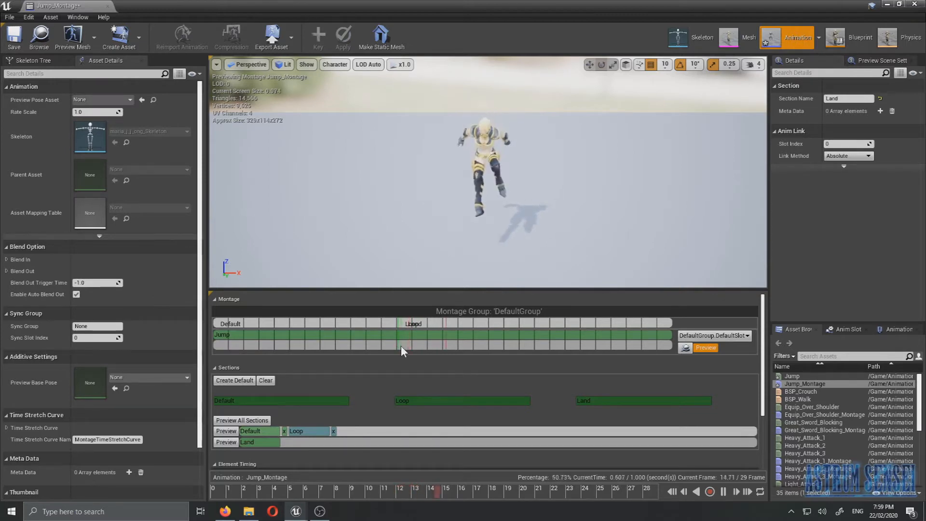
{"action": "left_click", "coordinate": [308, 431]}
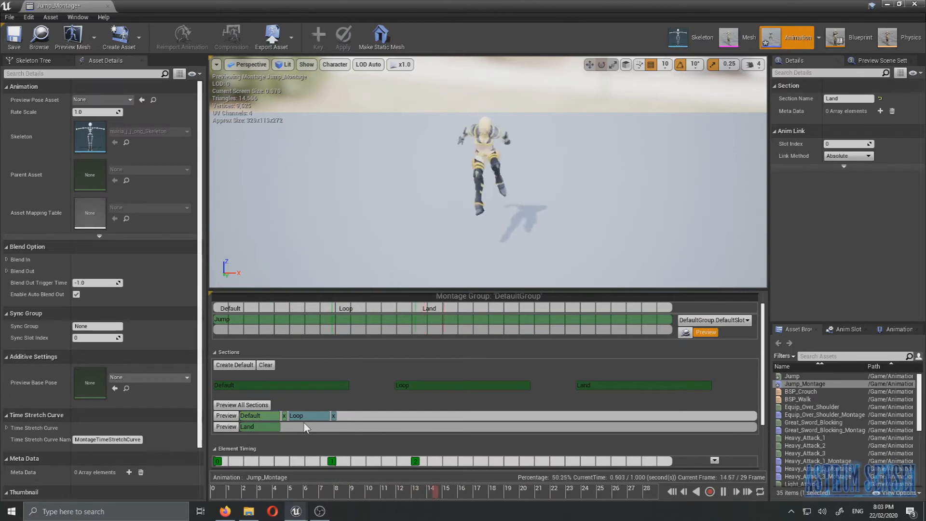
{"action": "left_click", "coordinate": [307, 416]}
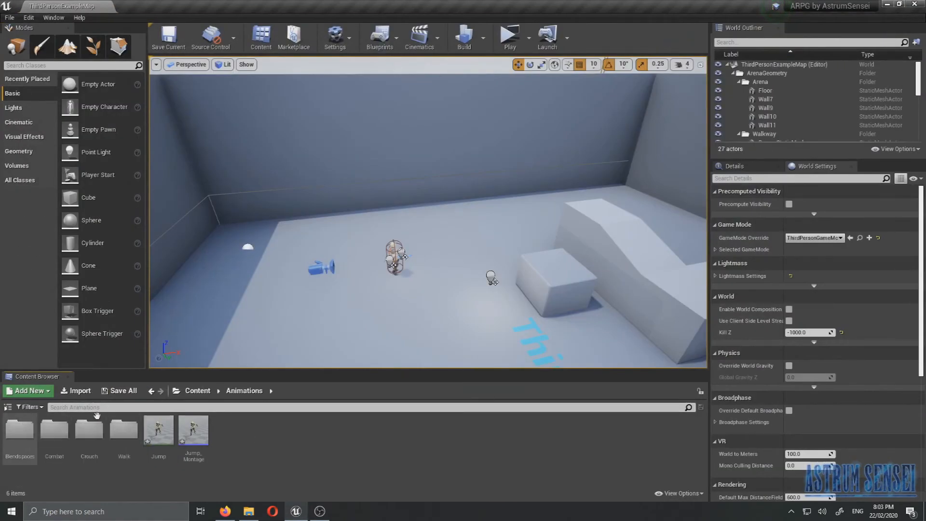
- Show the Blueprints folder contents and open BP_Base in the Blueprint Editor
{"action": "left_click", "coordinate": [198, 390]}
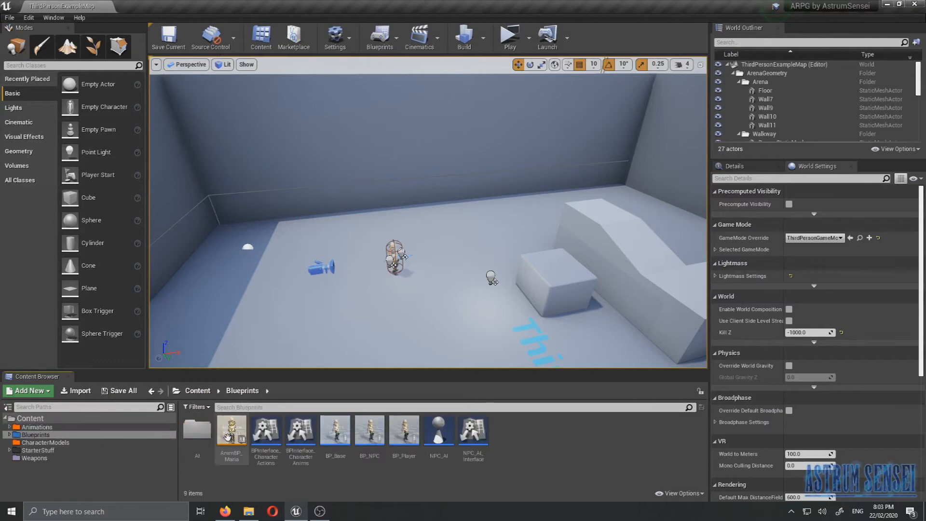
{"action": "mouse_move", "coordinate": [369, 431]}
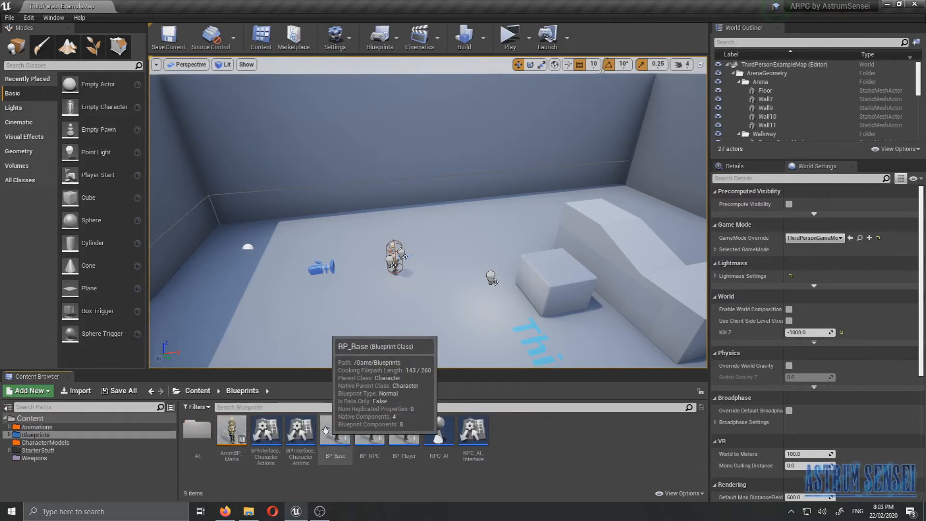
{"action": "mouse_move", "coordinate": [335, 434]}
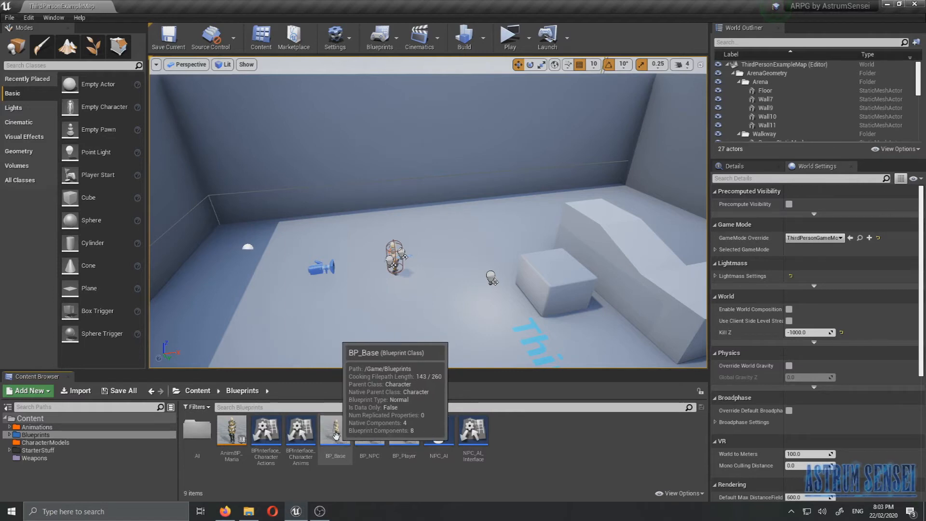
{"action": "double_click", "coordinate": [334, 429]}
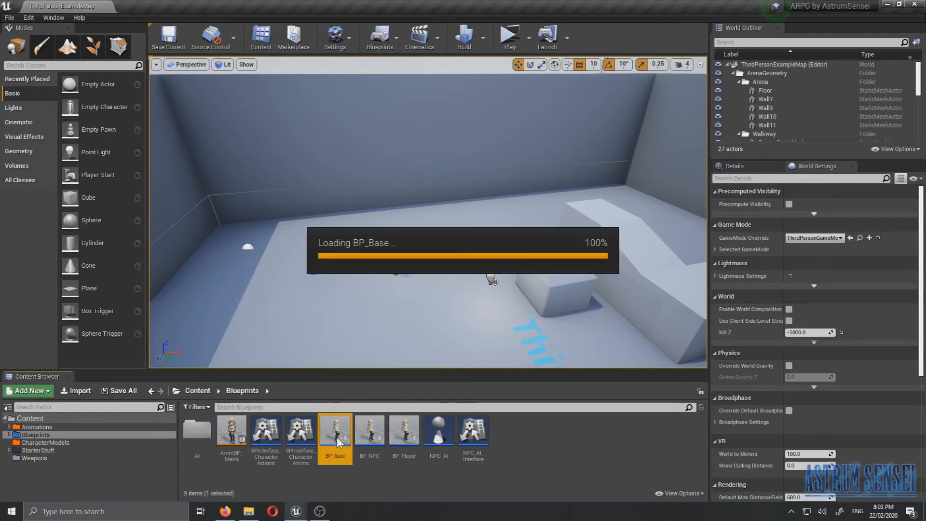
{"action": "double_click", "coordinate": [335, 428]}
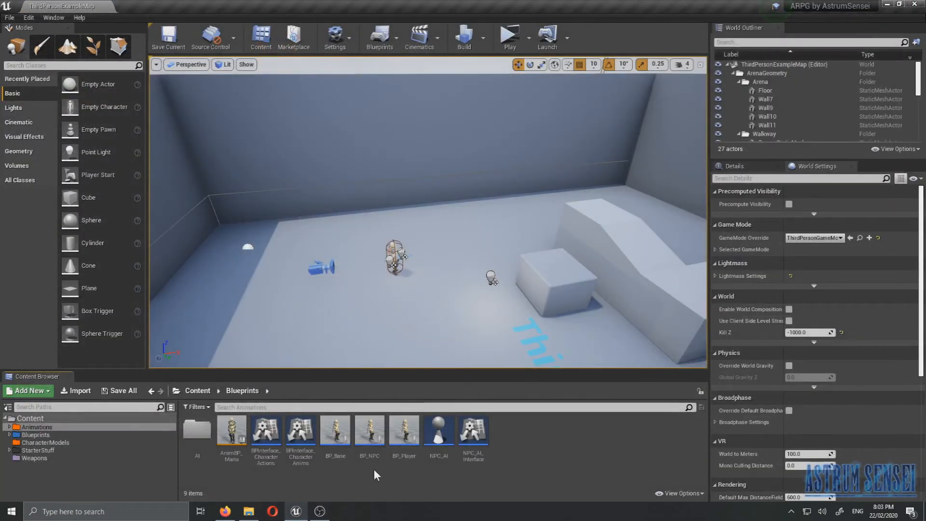
{"action": "mouse_move", "coordinate": [335, 432]}
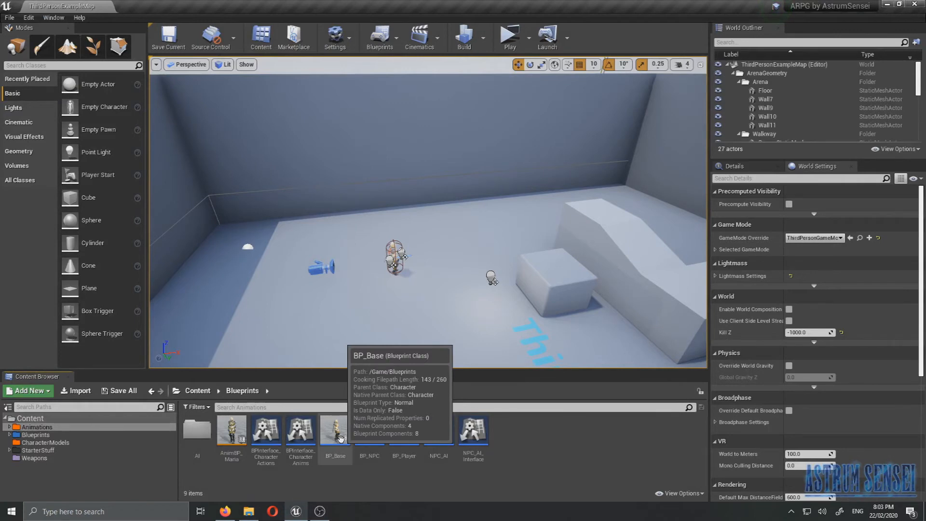
{"action": "double_click", "coordinate": [334, 429]}
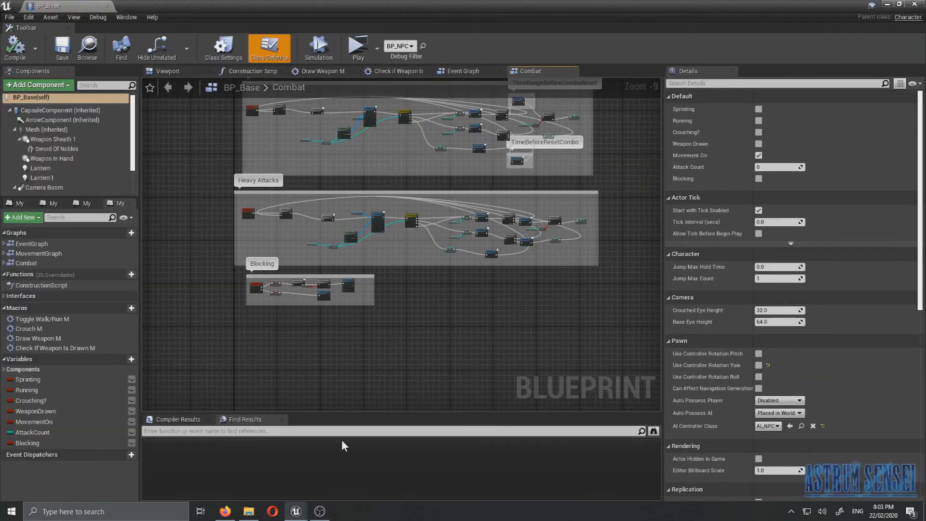
{"action": "mouse_move", "coordinate": [39, 253]}
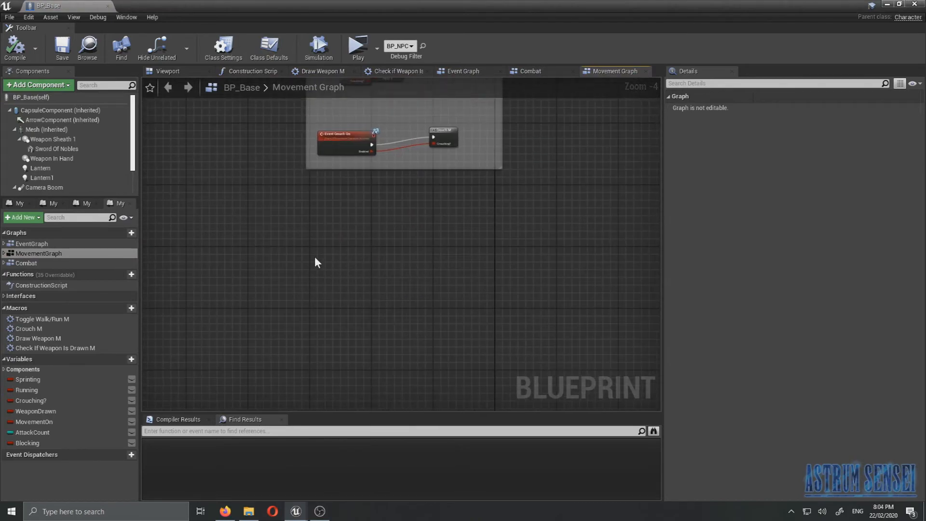
- Add an InputAction Jump event and connect its Pressed output to a Jump call
{"action": "right_click", "coordinate": [340, 248]}
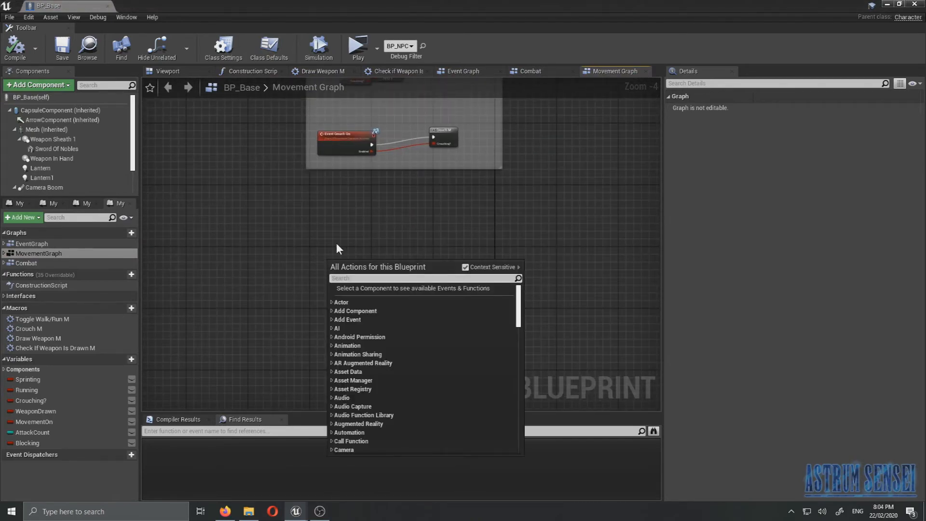
{"action": "type", "text": "jum"}
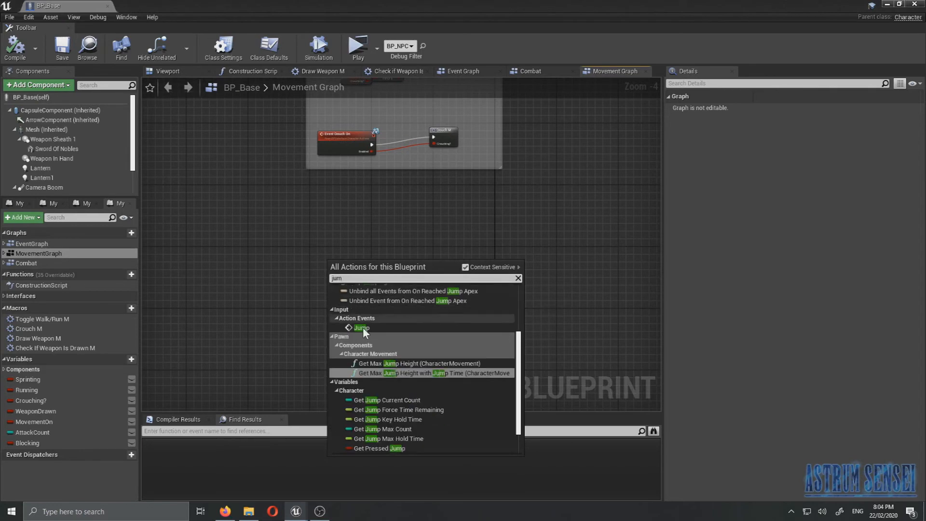
{"action": "left_click", "coordinate": [360, 328]}
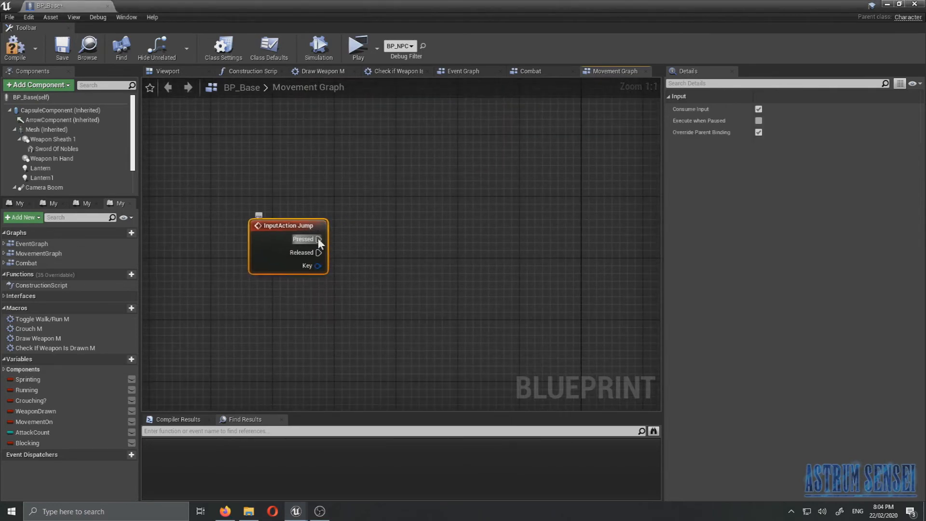
{"action": "left_click_drag", "start_coordinate": [319, 239], "coordinate": [452, 245]}
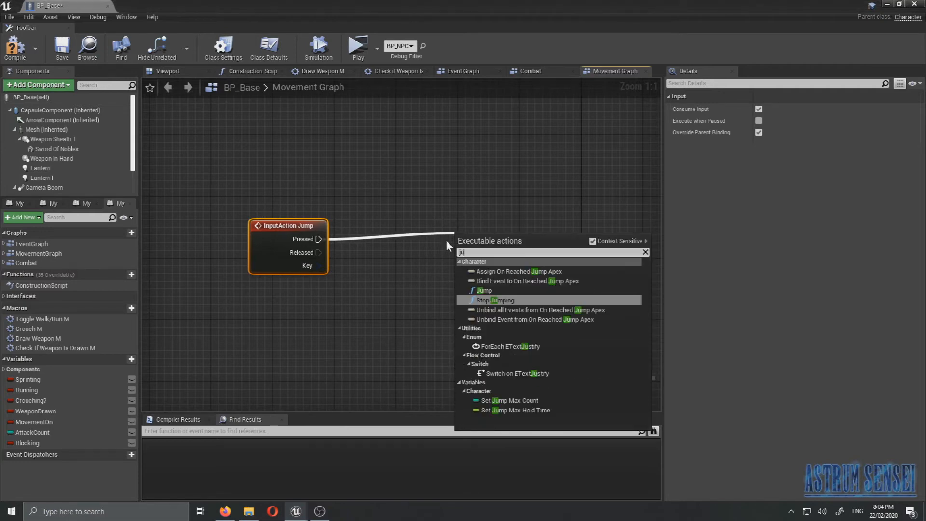
{"action": "left_click", "coordinate": [483, 289]}
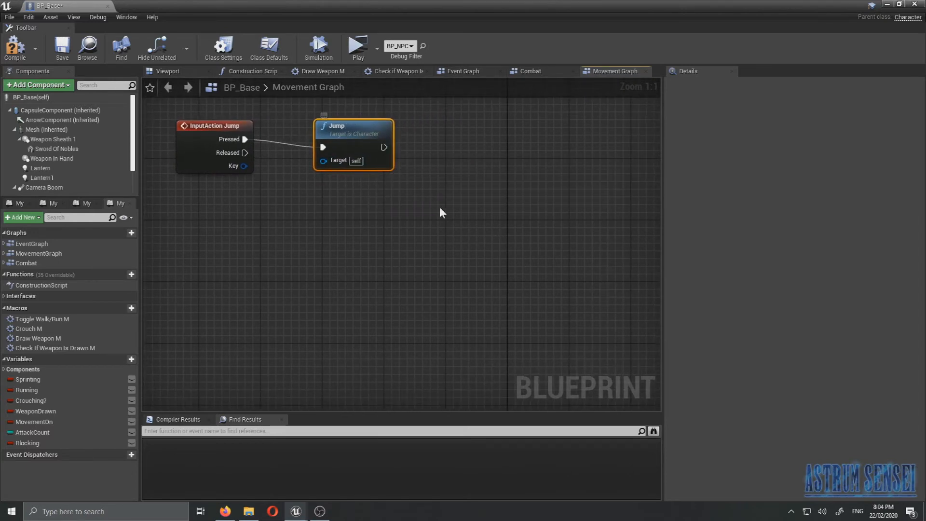
- Attach a Play Anim Montage node to the Jump call's exec output
{"action": "left_click_drag", "start_coordinate": [383, 146], "coordinate": [479, 156]}
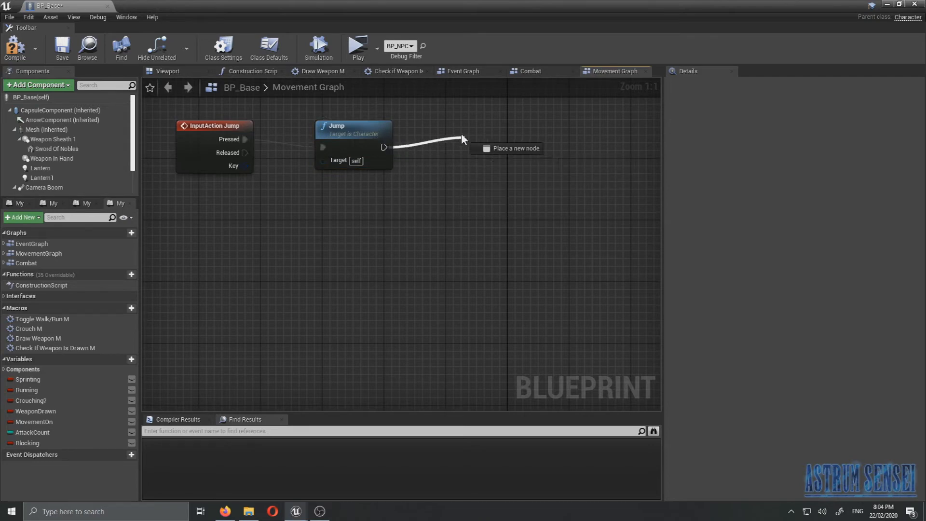
{"action": "left_click", "coordinate": [463, 139]}
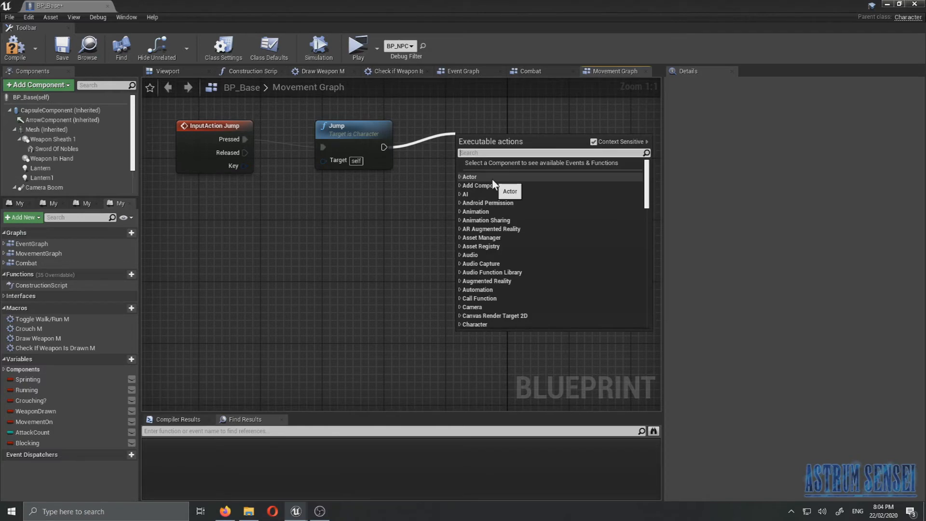
{"action": "type", "text": "pla"}
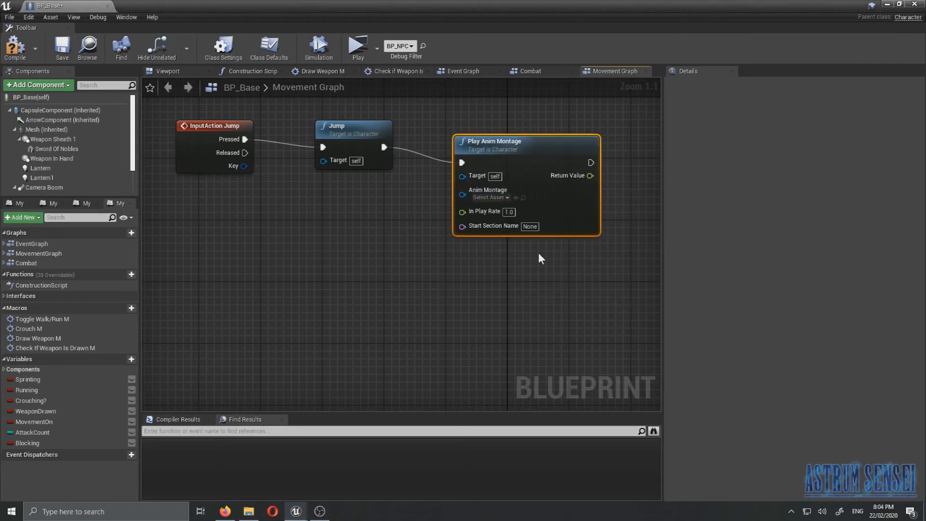
{"action": "mouse_move", "coordinate": [529, 226]}
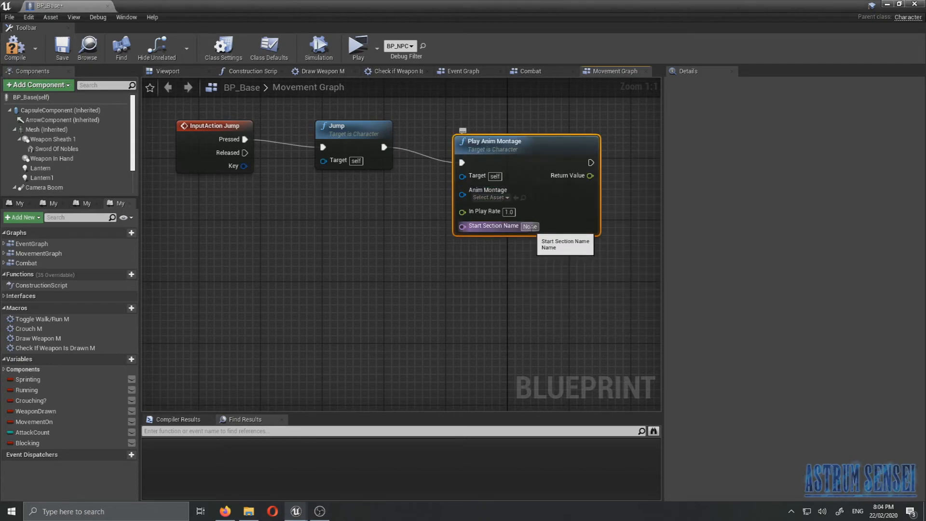
- Set Jump_Montage as the Play Anim Montage node's asset, then use the toolbar
{"action": "left_click", "coordinate": [491, 197]}
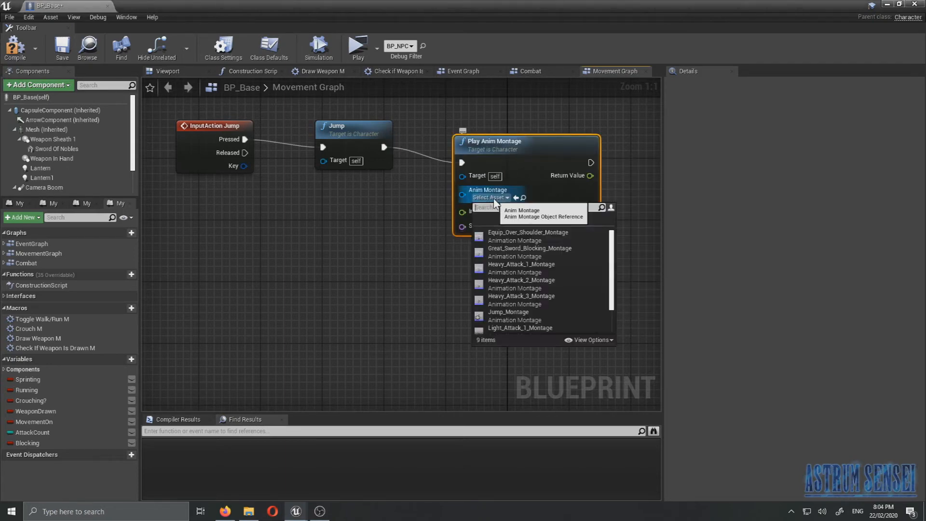
{"action": "left_click", "coordinate": [508, 311]}
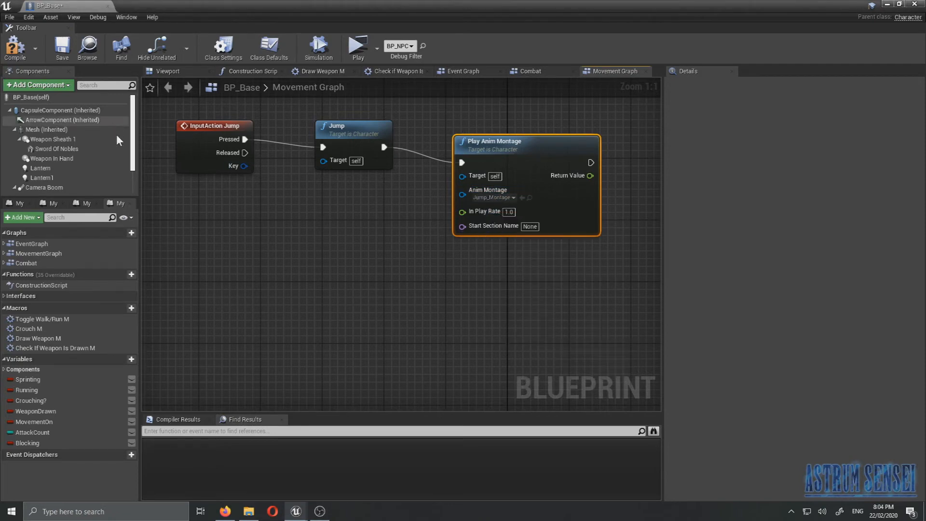
{"action": "left_click", "coordinate": [419, 47]}
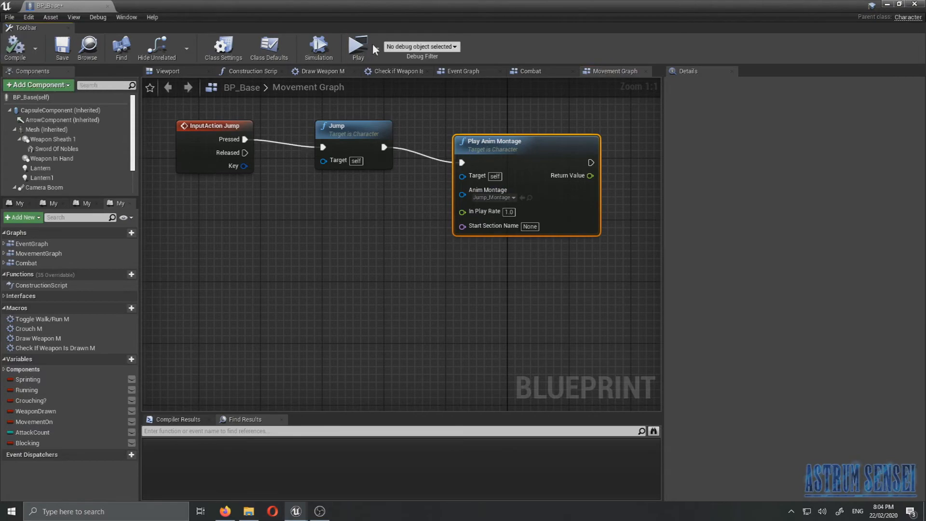
{"action": "left_click", "coordinate": [358, 47]}
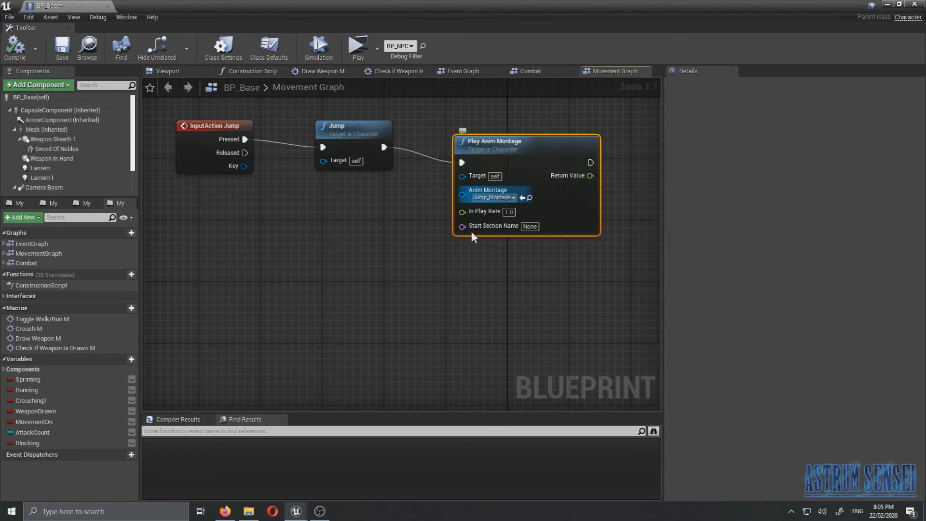
{"action": "mouse_move", "coordinate": [506, 202]}
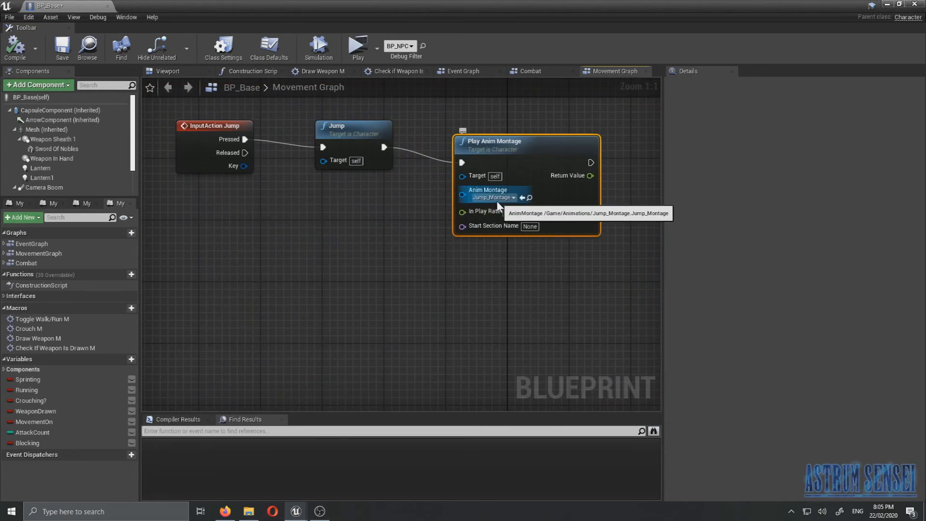
{"action": "mouse_move", "coordinate": [489, 205]}
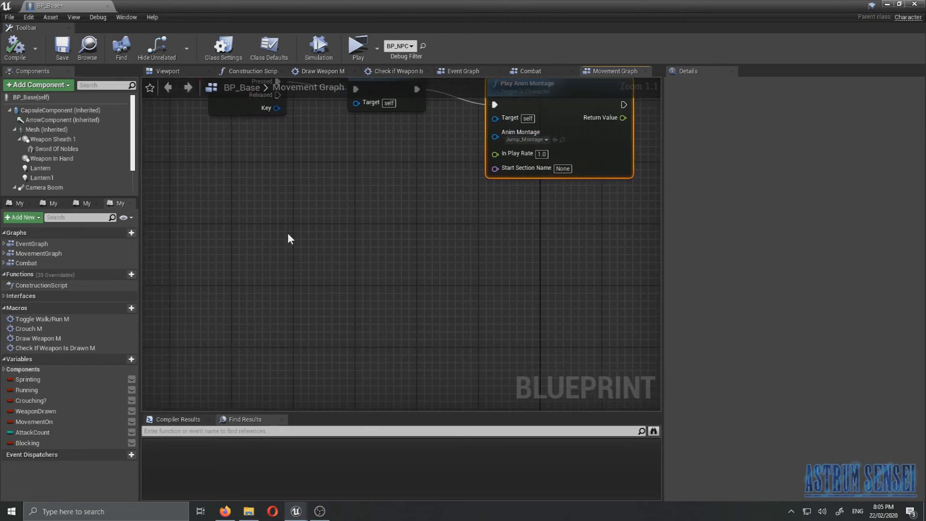
- Add Event On Landed feeding a Play Anim Montage with Start Section Name Land
{"action": "right_click", "coordinate": [289, 238]}
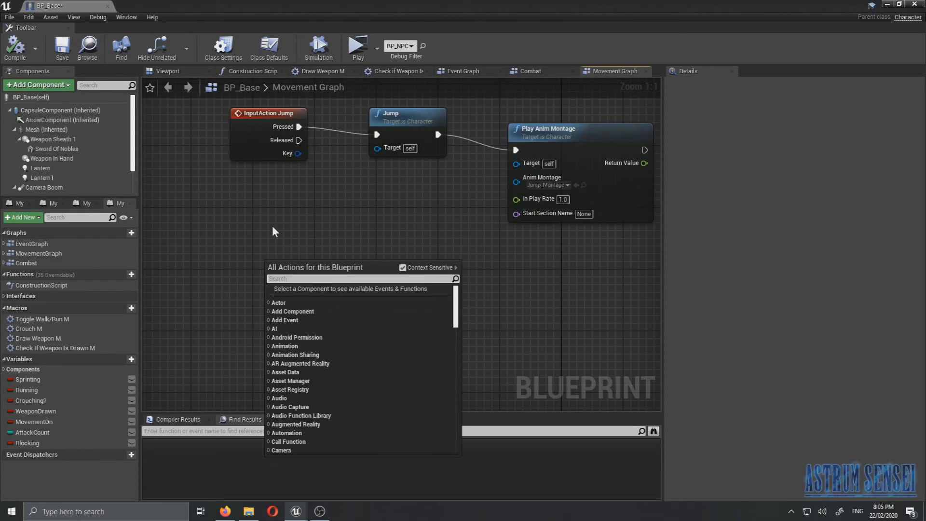
{"action": "mouse_move", "coordinate": [327, 242]}
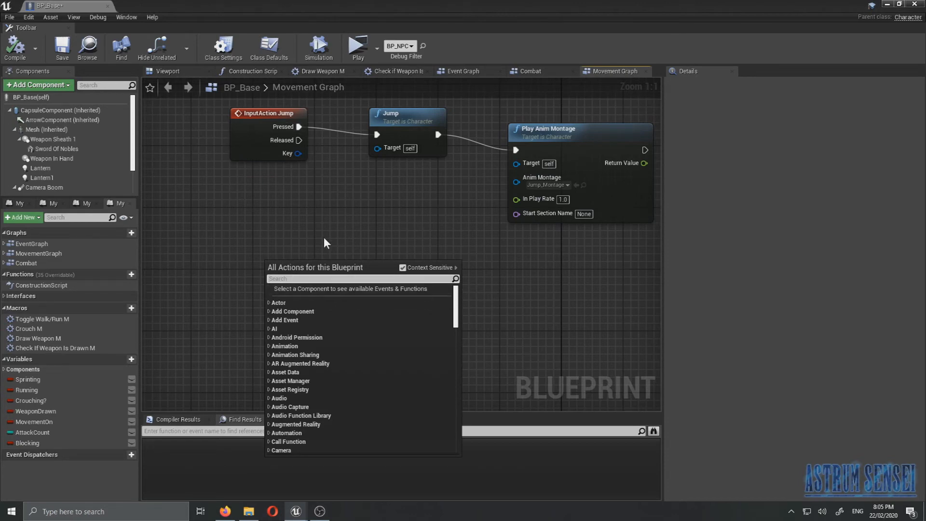
{"action": "type", "text": "event on"}
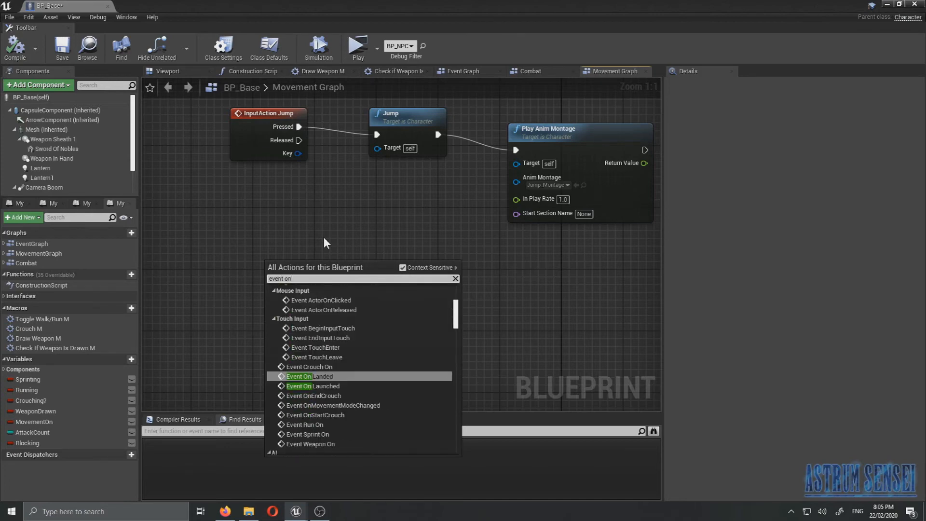
{"action": "mouse_move", "coordinate": [310, 376]}
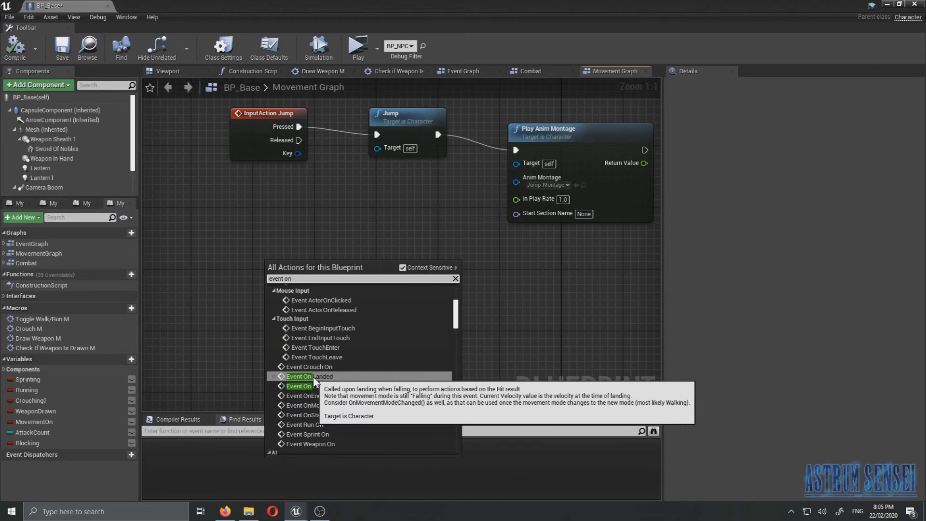
{"action": "left_click", "coordinate": [305, 376]}
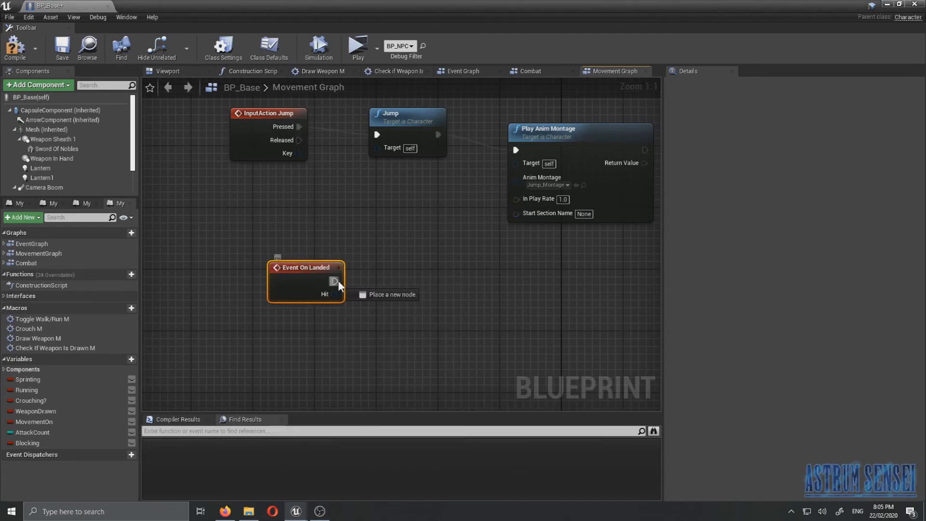
{"action": "left_click_drag", "start_coordinate": [339, 281], "coordinate": [464, 289]}
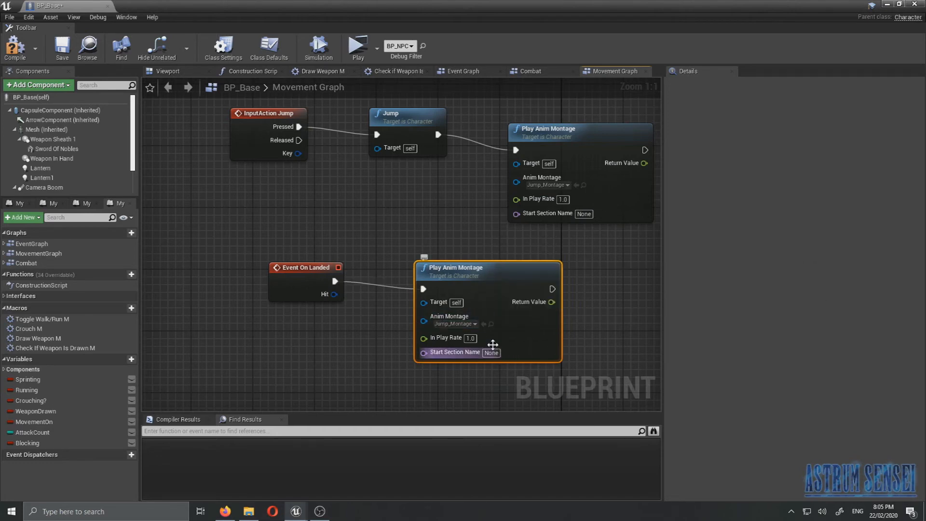
{"action": "mouse_move", "coordinate": [425, 358]}
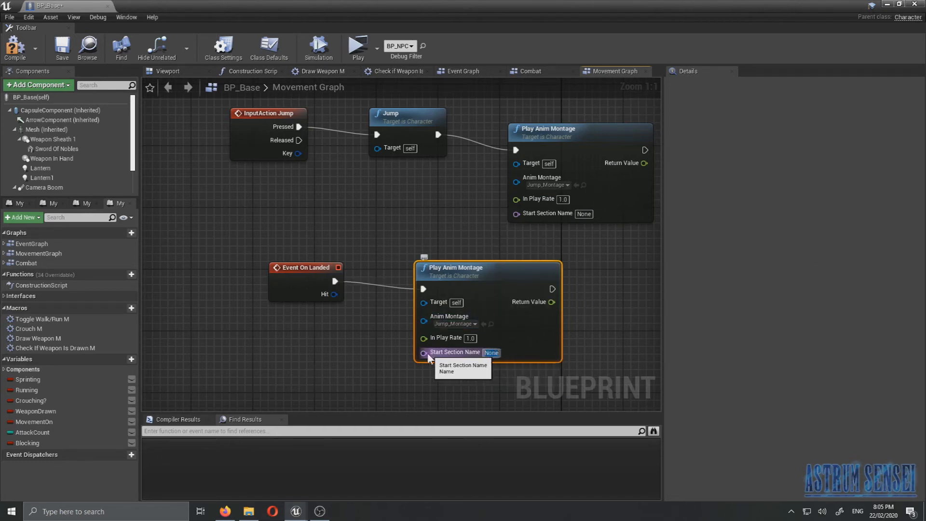
{"action": "left_click", "coordinate": [492, 353]}
{"action": "type", "text": "Land"}
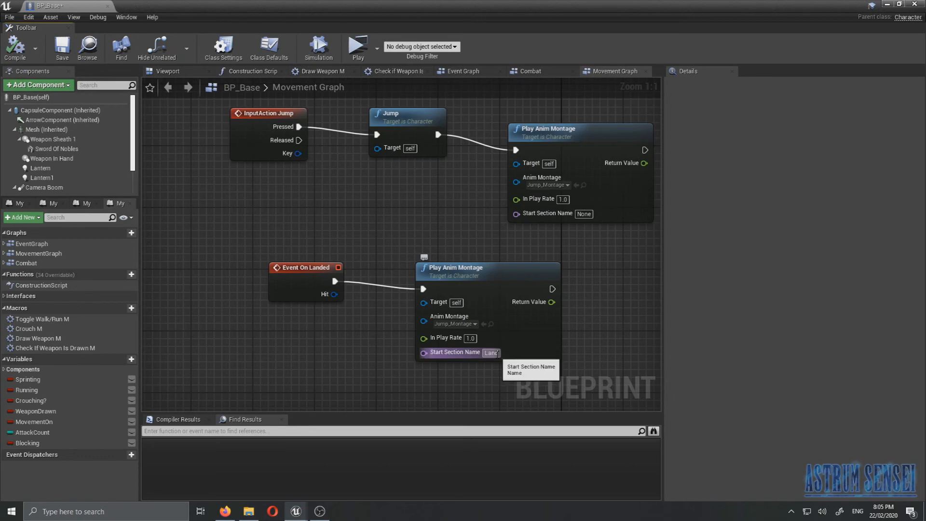
- Test-play the jump and landing in a game preview, then stop it
{"action": "left_click", "coordinate": [357, 47]}
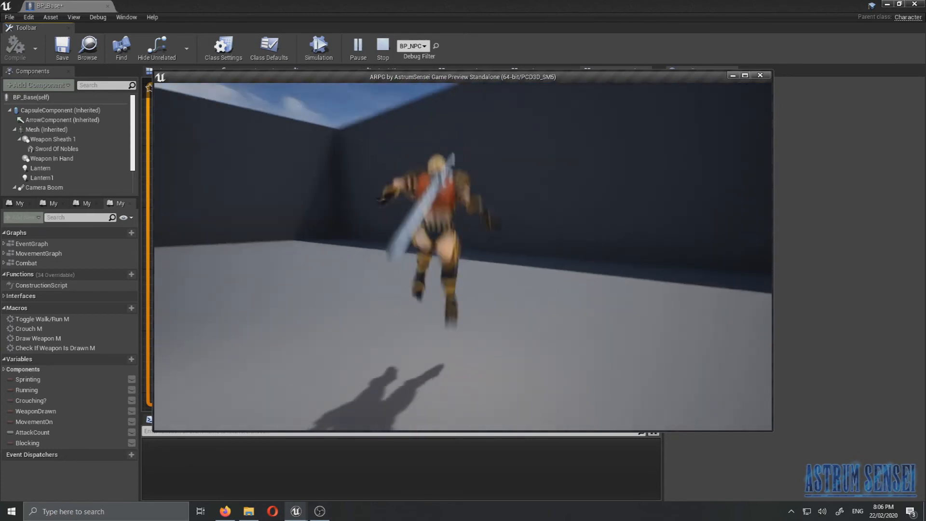
{"action": "left_click", "coordinate": [382, 47]}
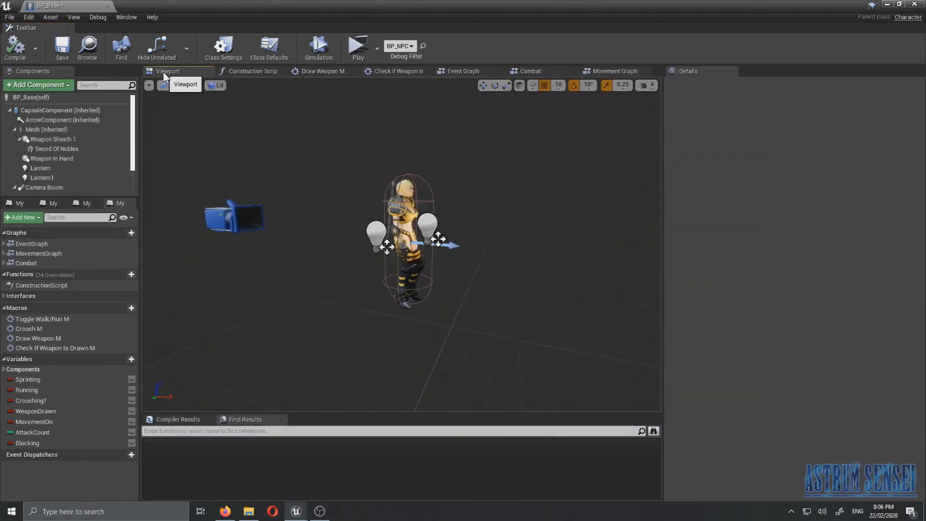
- Show the character in the viewport and filter the Details panel for 'jump'
{"action": "left_click", "coordinate": [269, 48]}
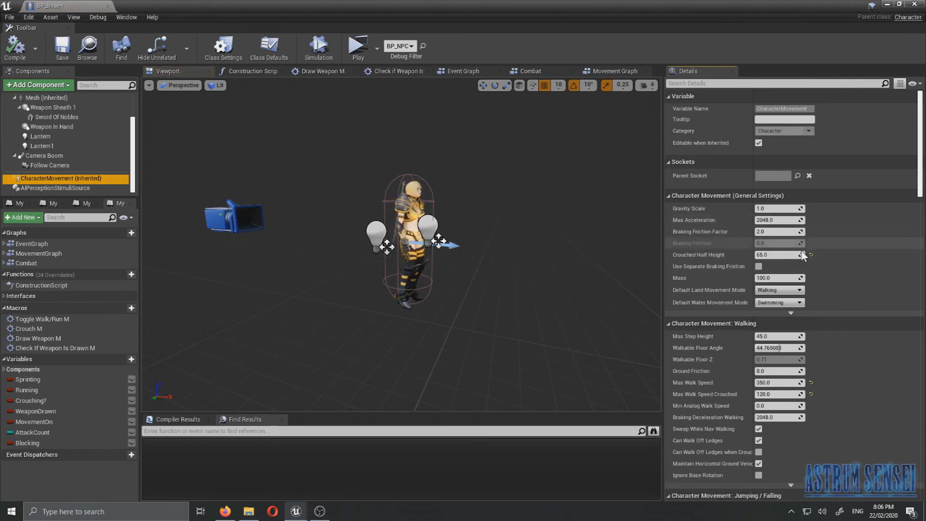
{"action": "mouse_move", "coordinate": [780, 336]}
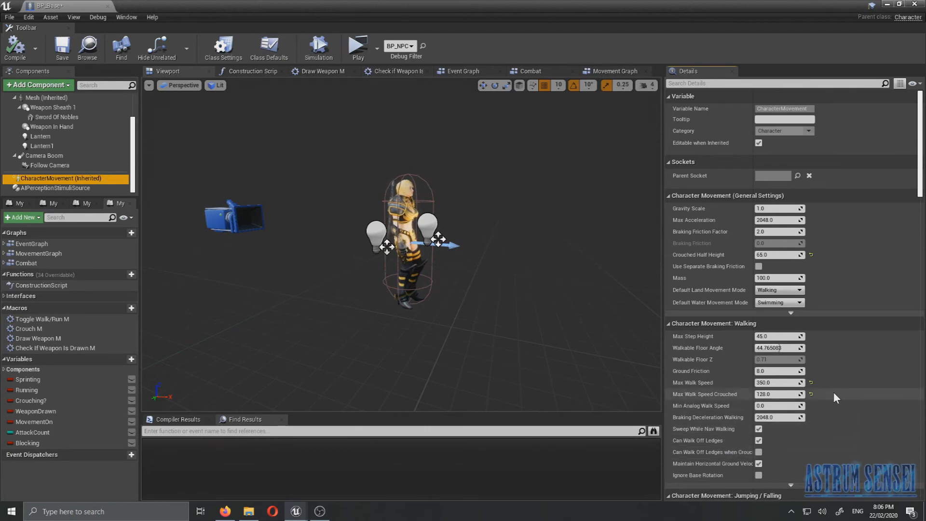
{"action": "scroll", "scroll_direction": "down", "scroll_amount": 3}
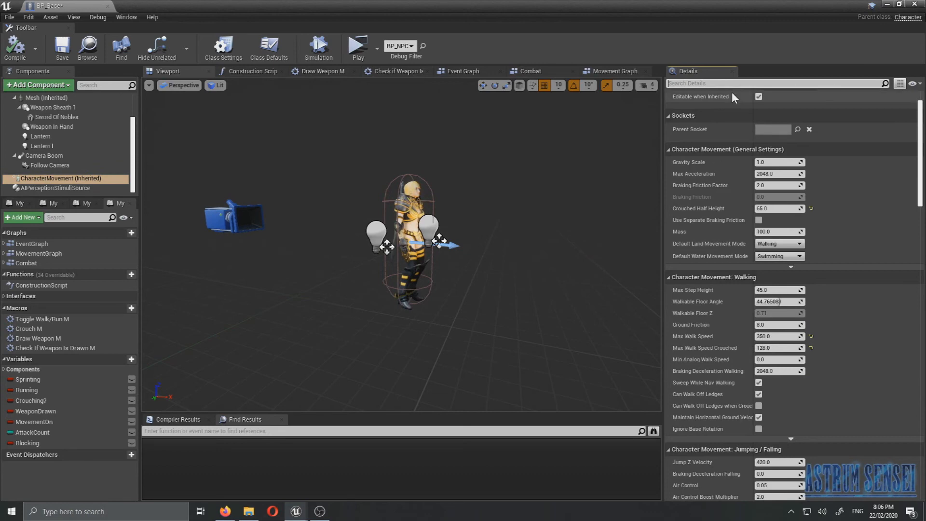
{"action": "type", "text": "jump"}
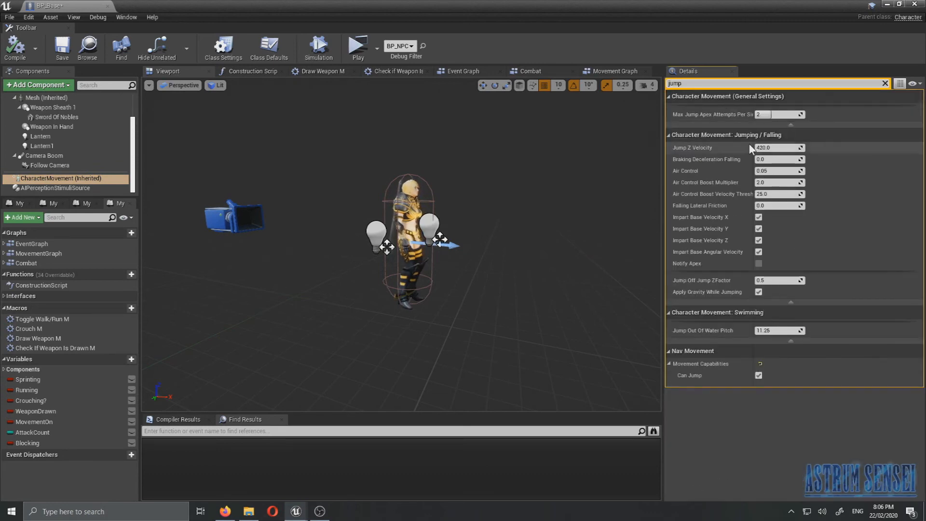
{"action": "mouse_move", "coordinate": [780, 148]}
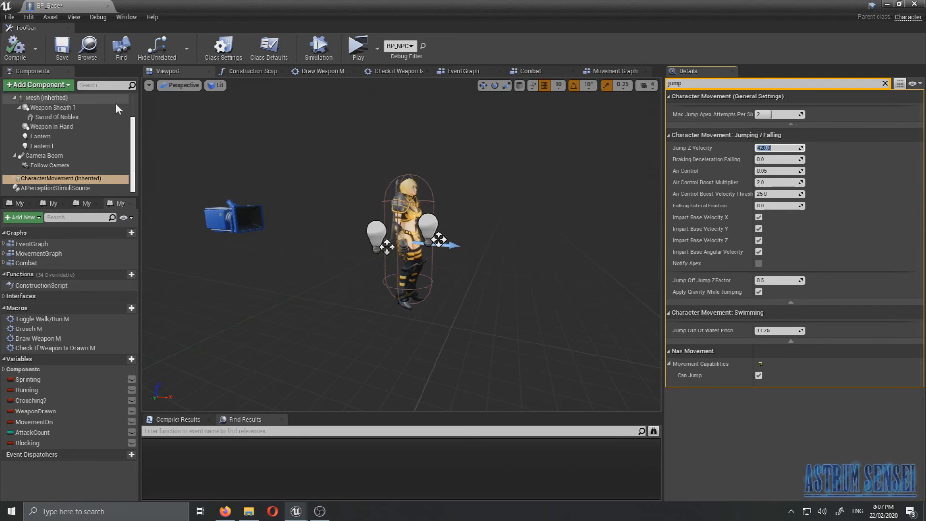
- Edit Jump Z Velocity in Class Defaults, test-play, and reselect character movement
{"action": "left_click", "coordinate": [268, 47]}
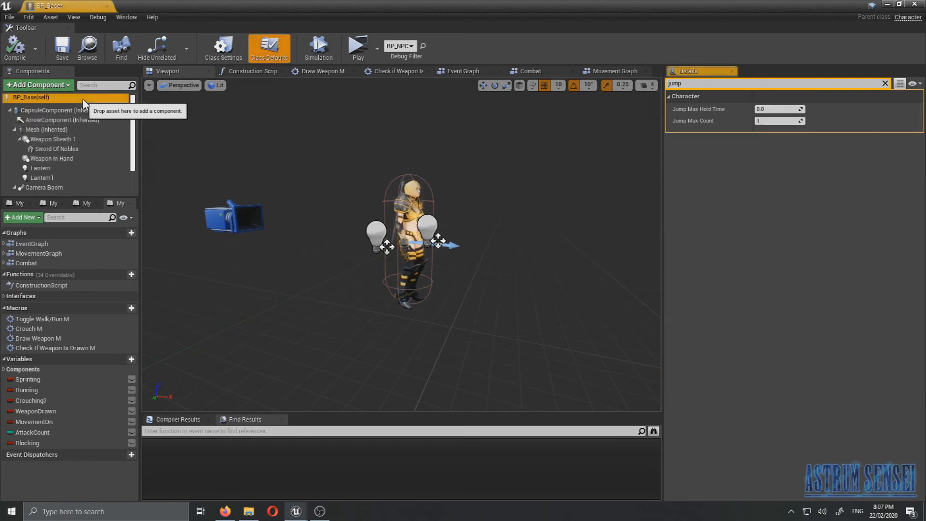
{"action": "mouse_move", "coordinate": [58, 111]}
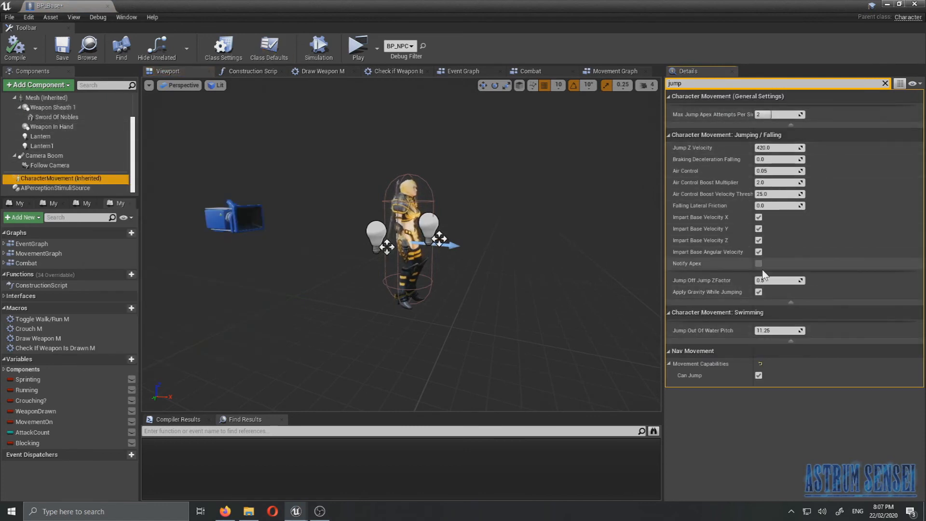
{"action": "left_click", "coordinate": [776, 147]}
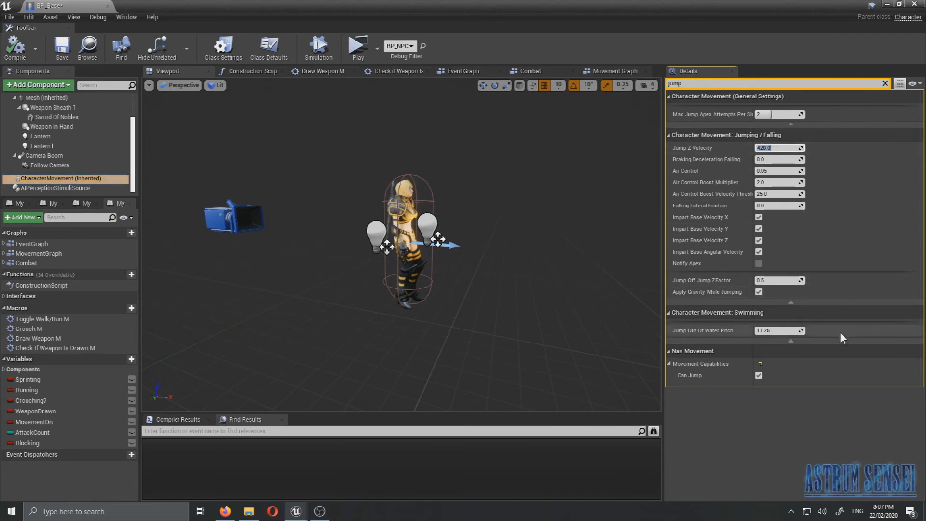
{"action": "type", "text": "7"}
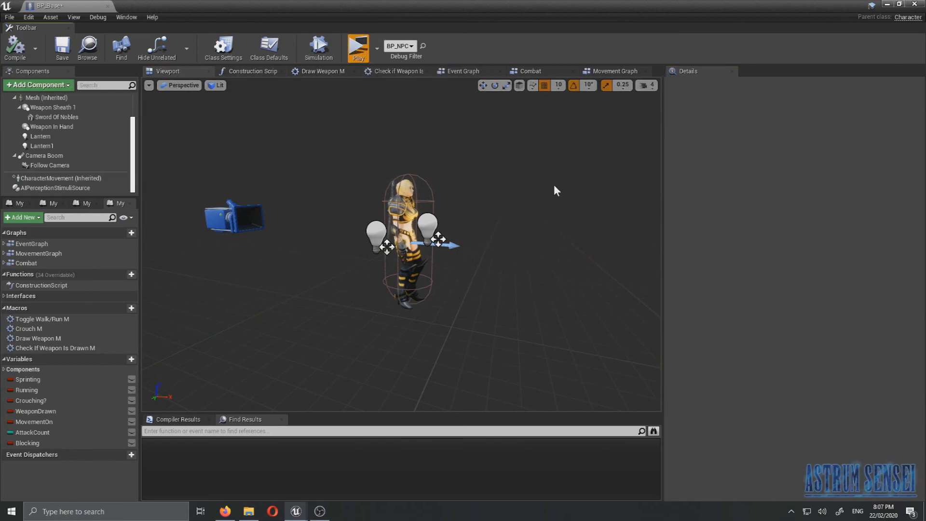
{"action": "left_click", "coordinate": [357, 47]}
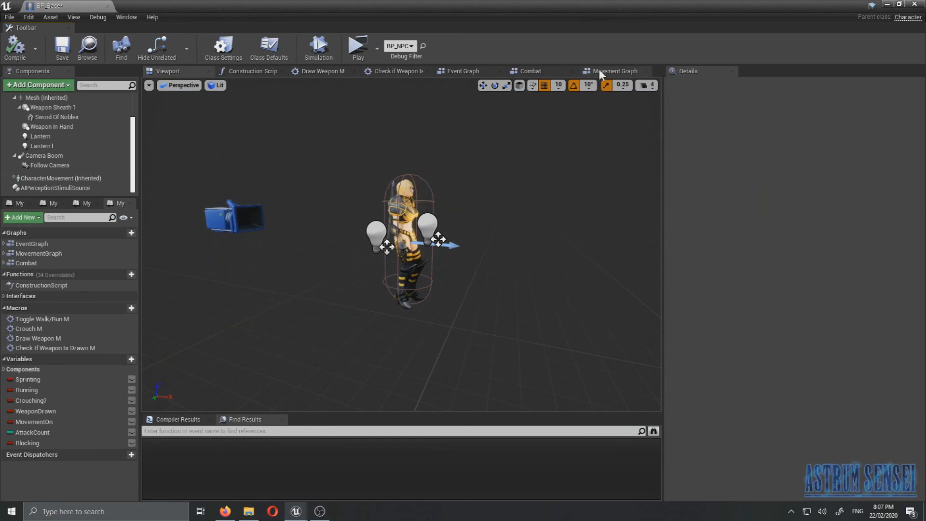
{"action": "left_click", "coordinate": [614, 71]}
{"action": "type", "text": "jump"}
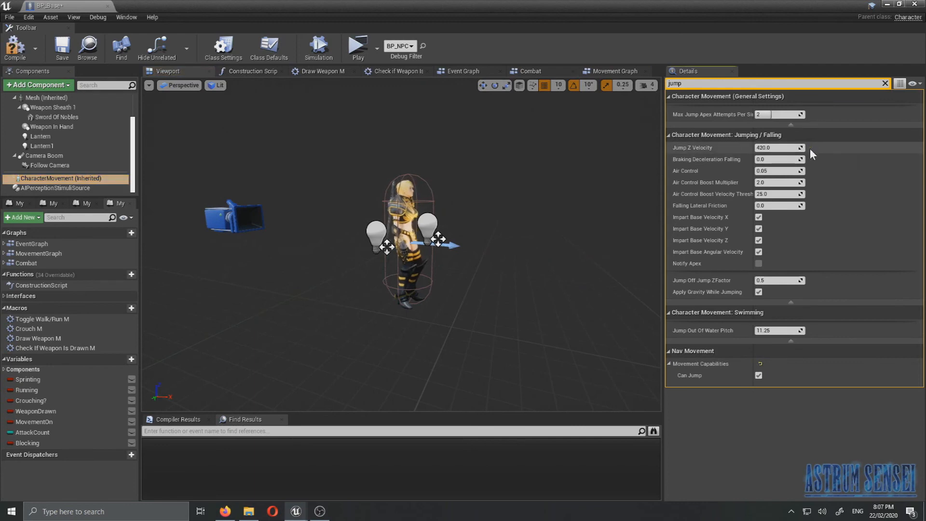
- Set the landing Play Anim Montage's In Play Rate to 3.0 and test-play it
{"action": "left_click", "coordinate": [463, 71]}
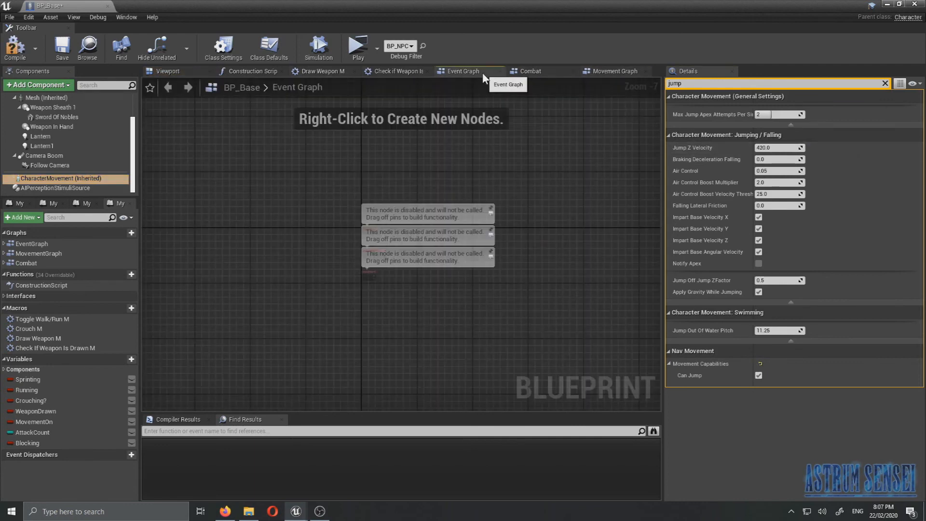
{"action": "left_click", "coordinate": [614, 71]}
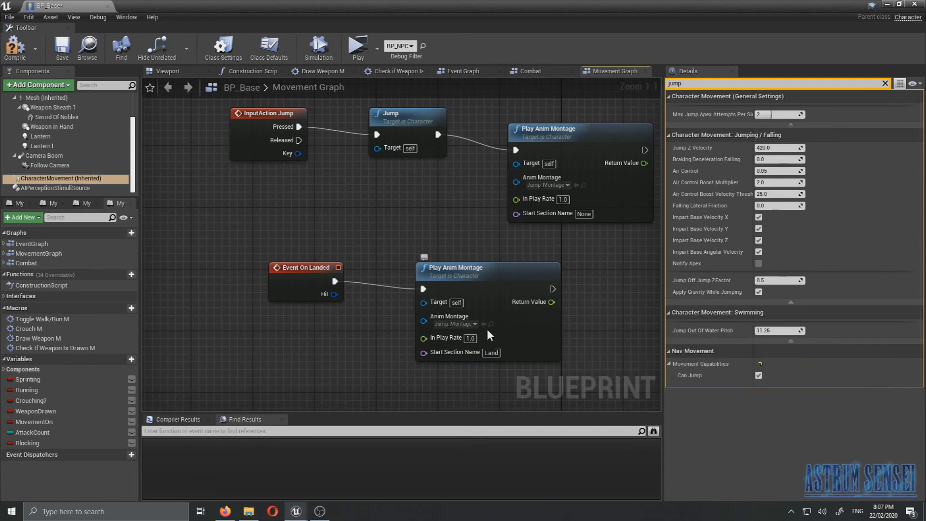
{"action": "mouse_move", "coordinate": [537, 199]}
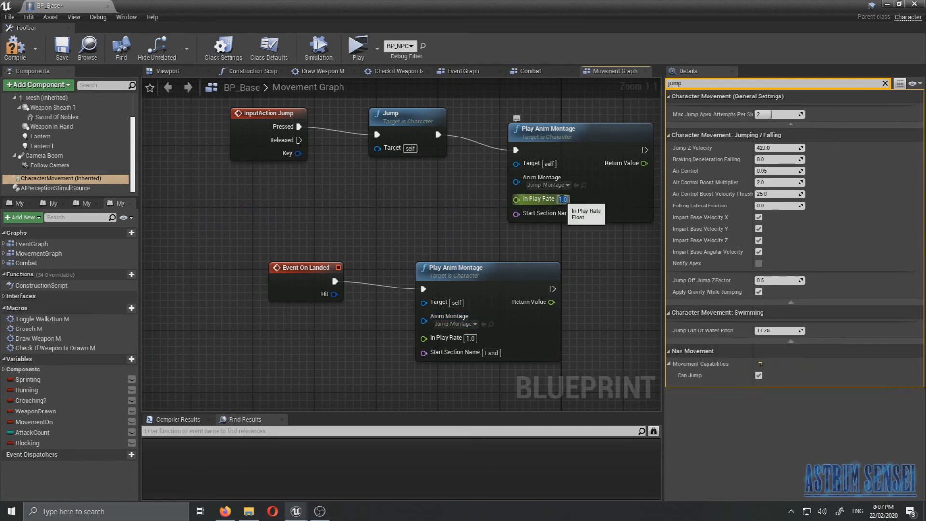
{"action": "type", "text": "2"}
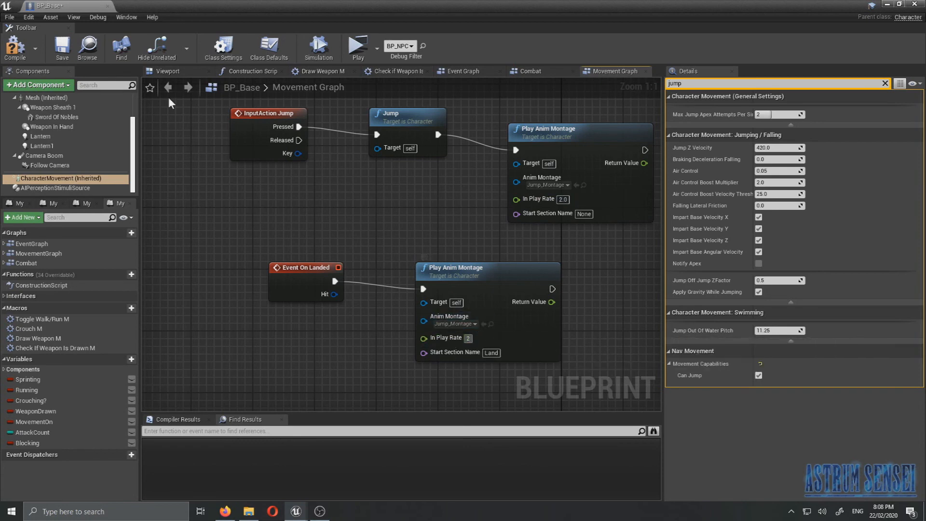
{"action": "left_click", "coordinate": [357, 47]}
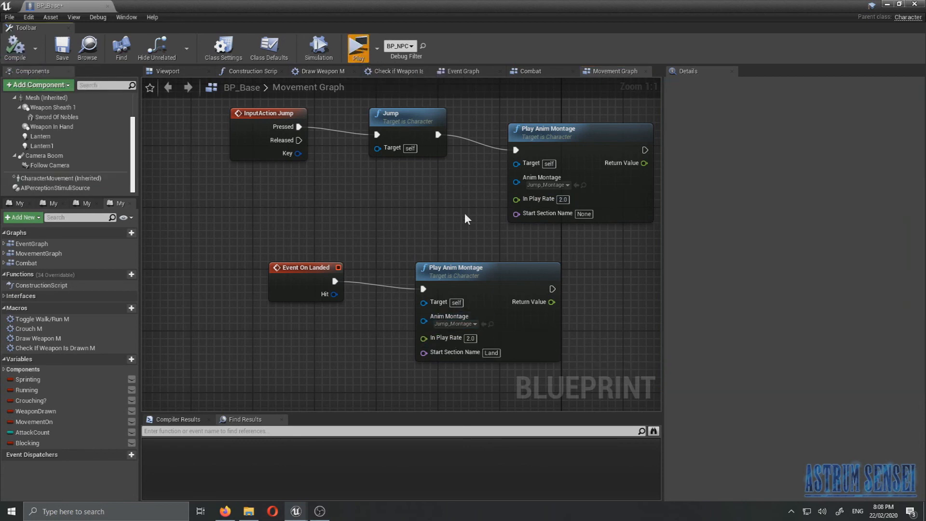
{"action": "left_click", "coordinate": [356, 47]}
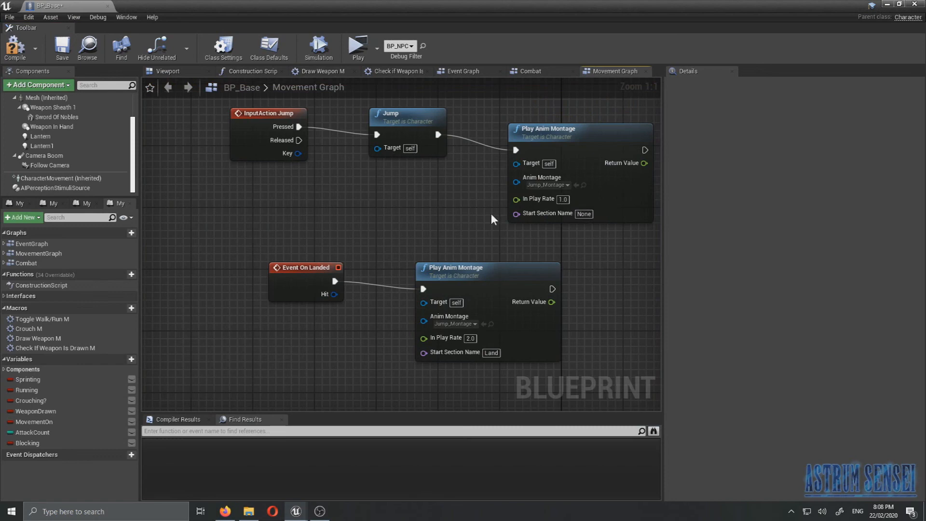
{"action": "mouse_move", "coordinate": [410, 238]}
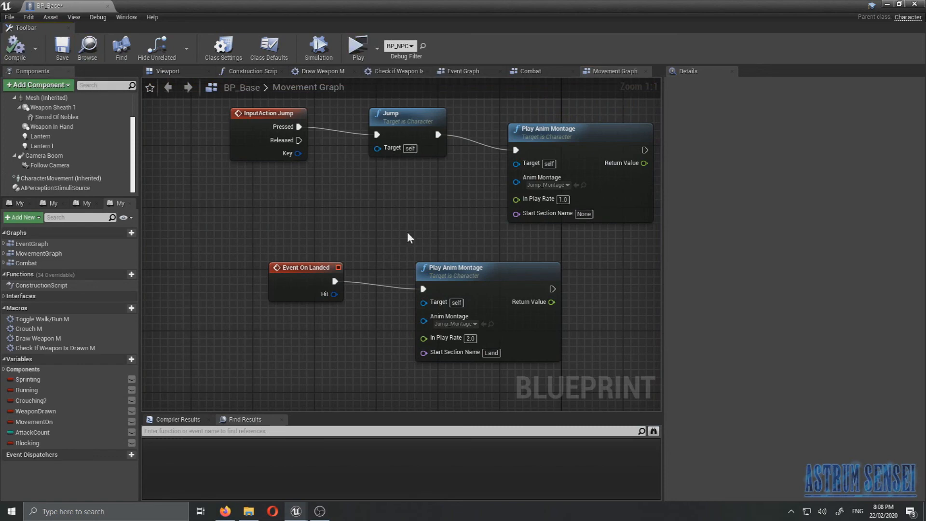
{"action": "mouse_move", "coordinate": [446, 337]}
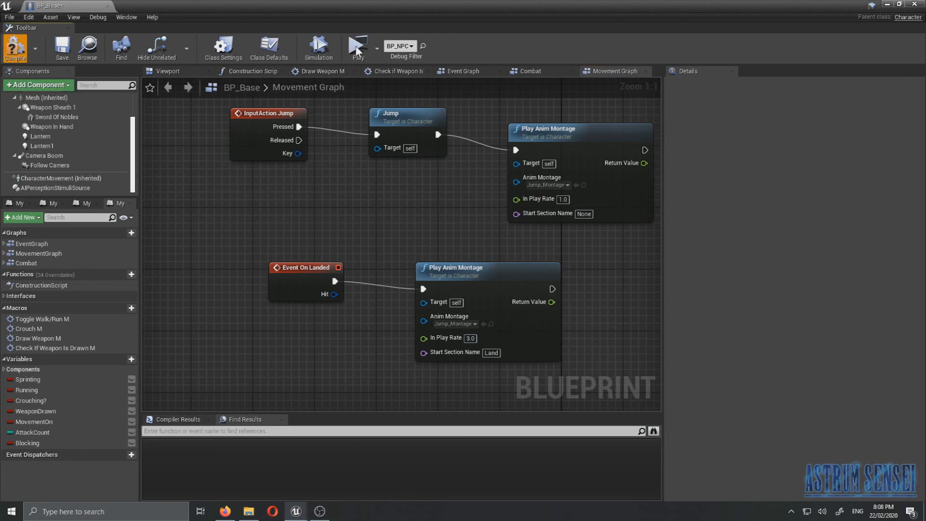
{"action": "left_click", "coordinate": [358, 47]}
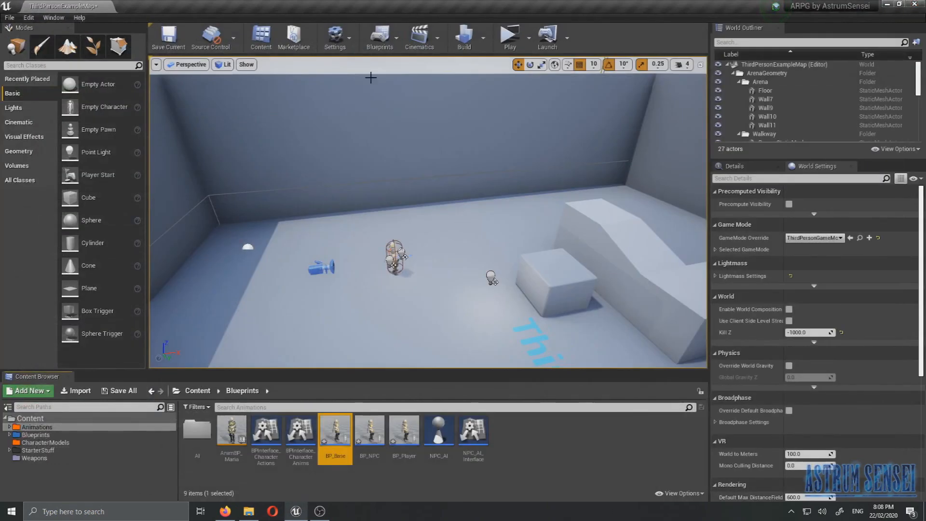
- Select the character in the ThirdPersonExampleMap level and zoom in on it
{"action": "left_click", "coordinate": [168, 35]}
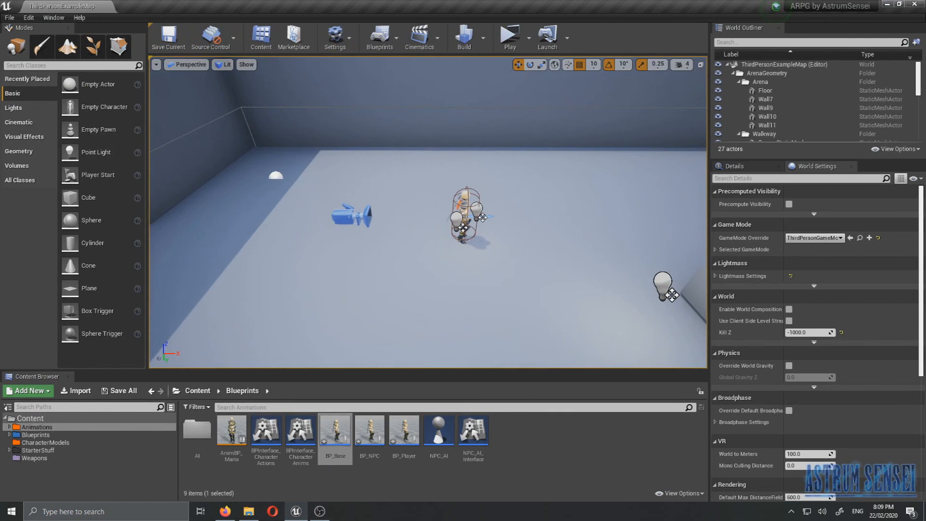
{"action": "scroll", "scroll_direction": "up", "scroll_amount": 3}
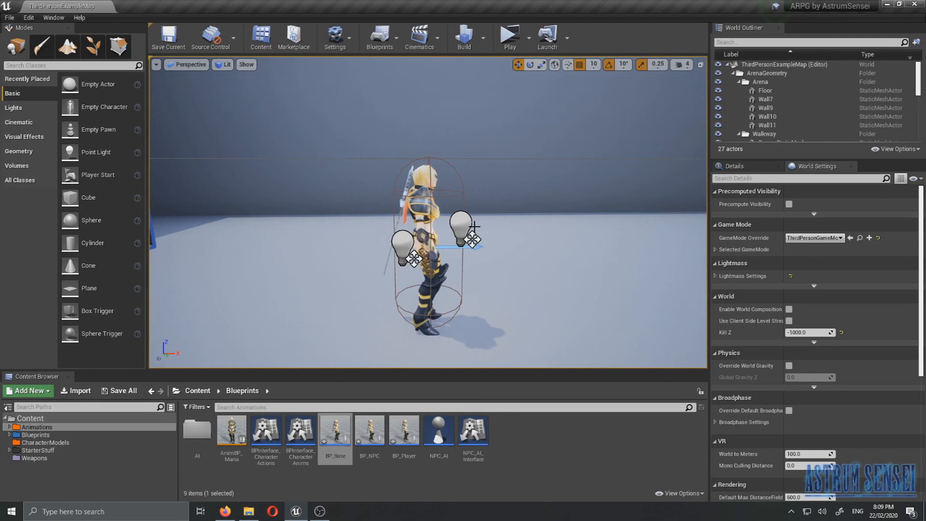
{"action": "mouse_move", "coordinate": [509, 220]}
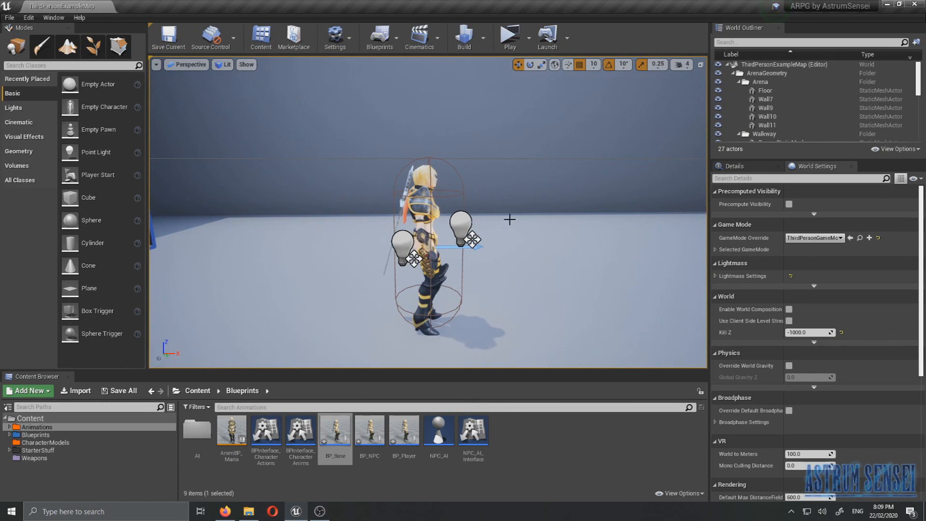